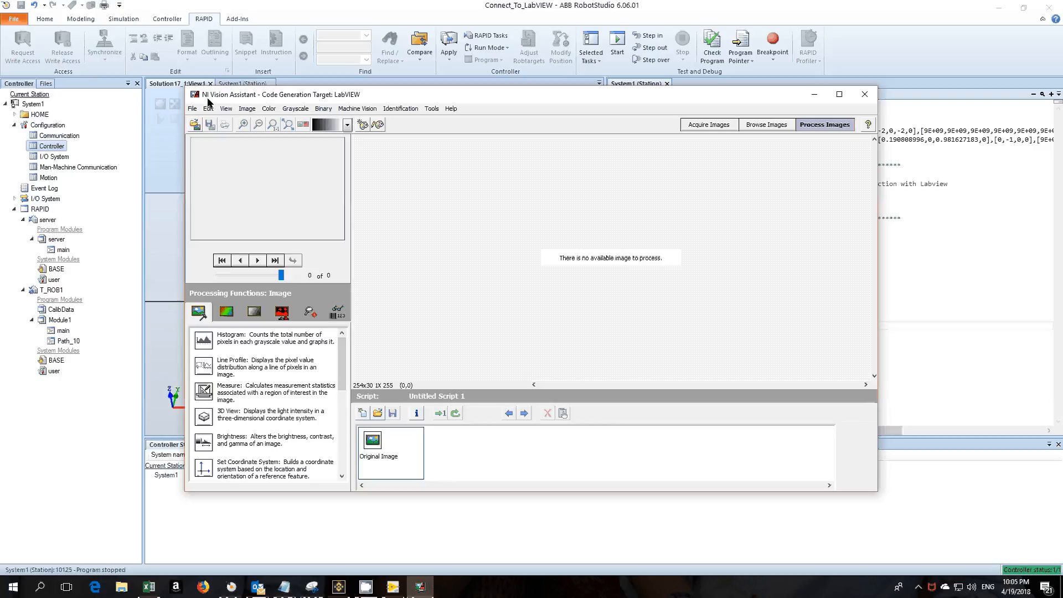
mouse_move(609, 104)
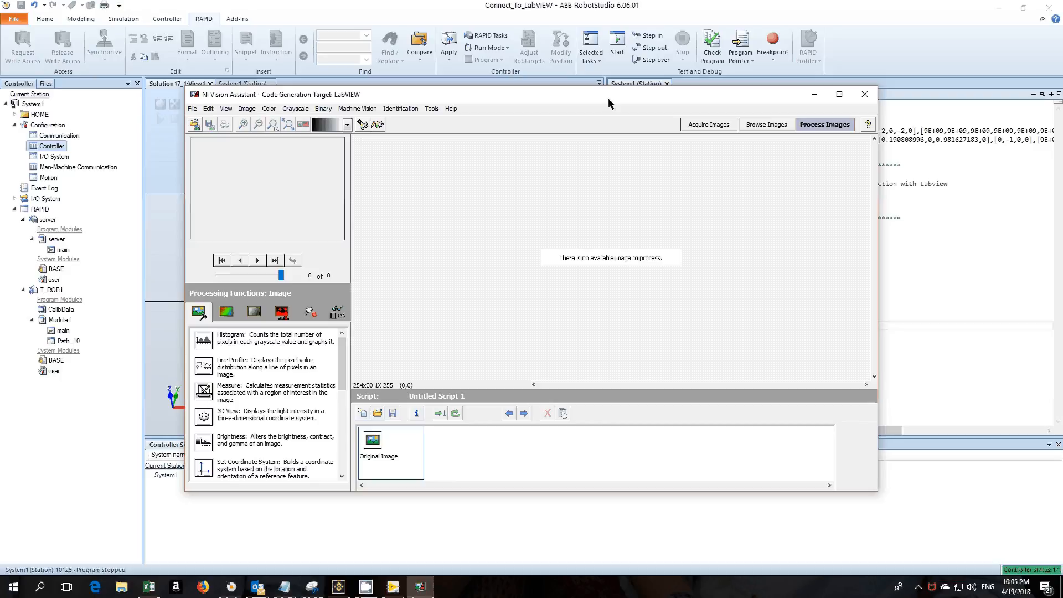
mouse_move(493, 486)
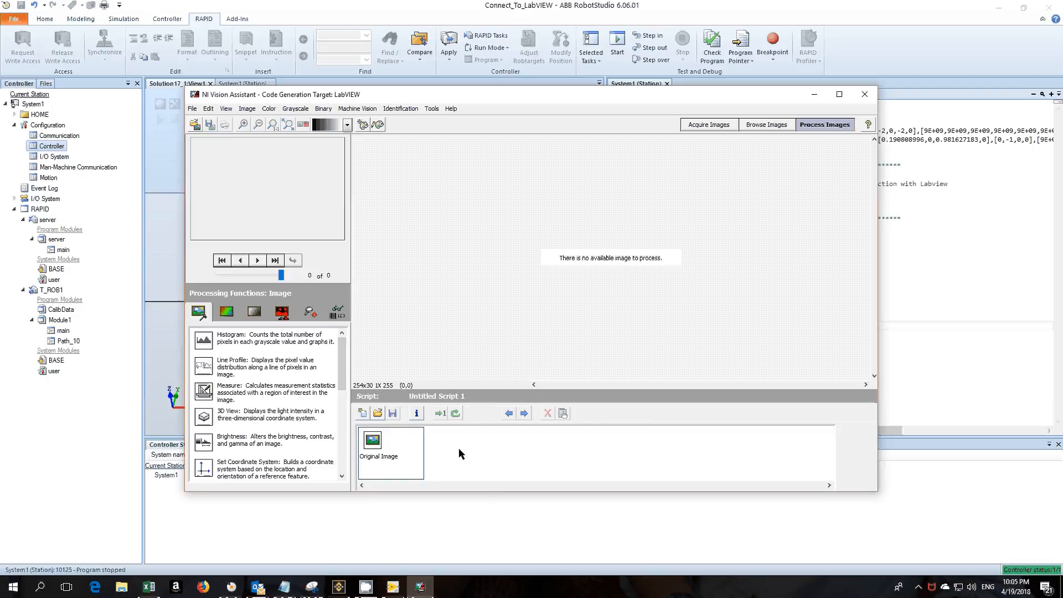
mouse_move(521, 451)
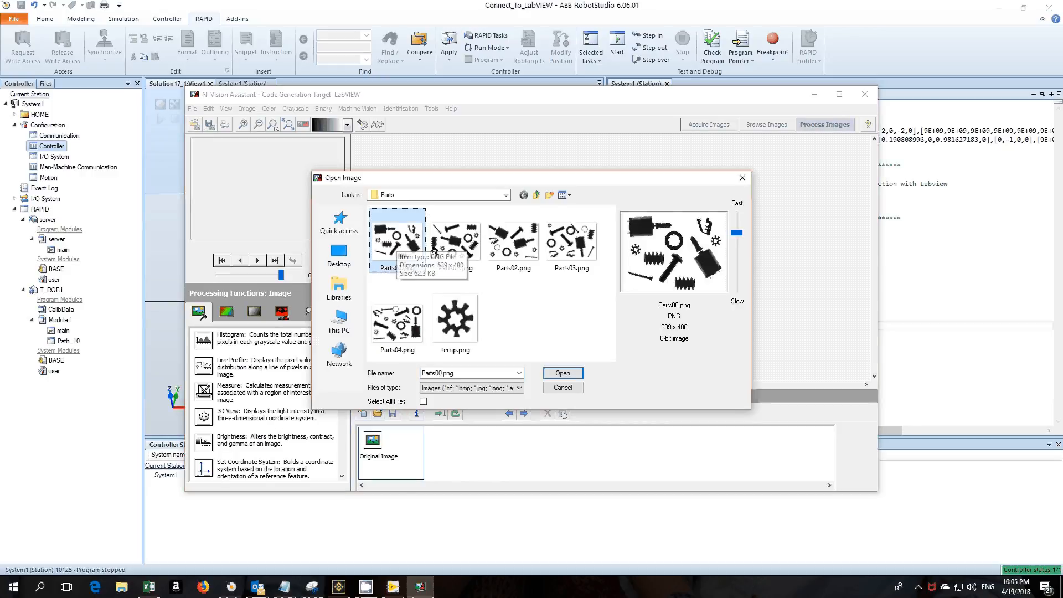
- Select Parts00.png through Parts03.png and load all four images
left_click(572, 241)
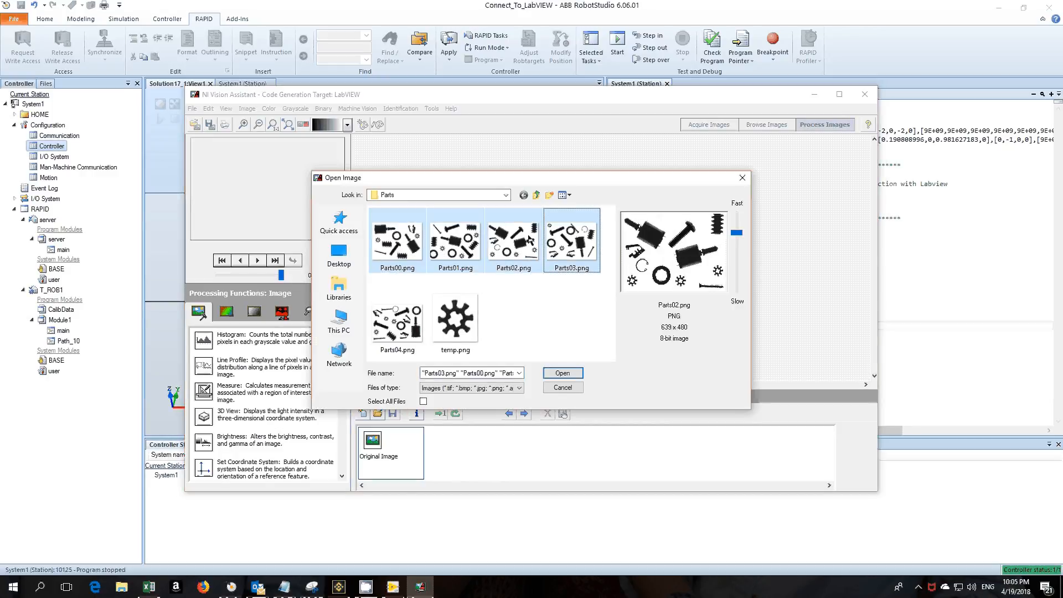
left_click(505, 194)
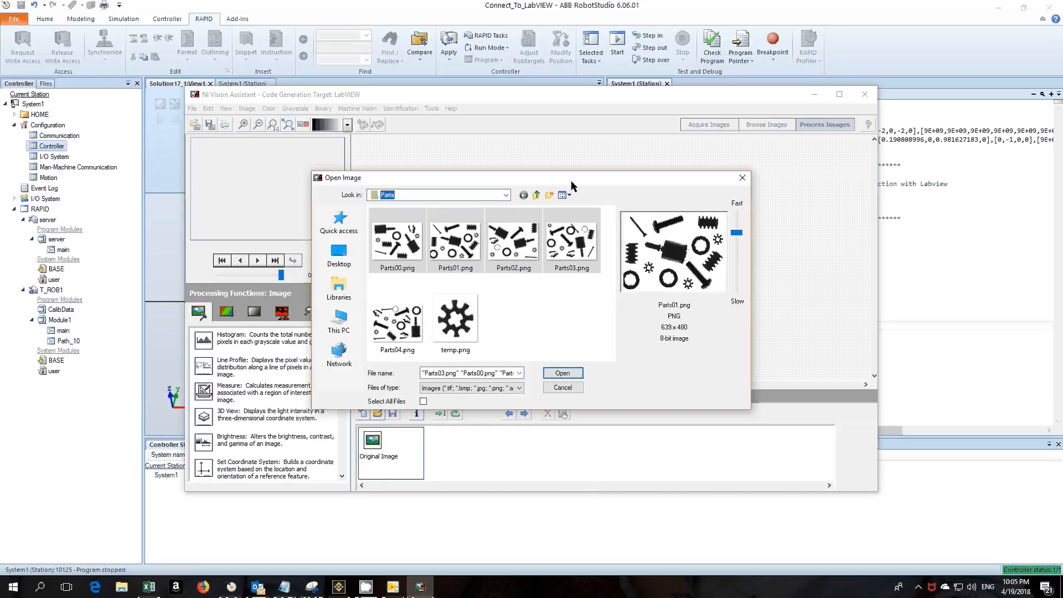
left_click(562, 373)
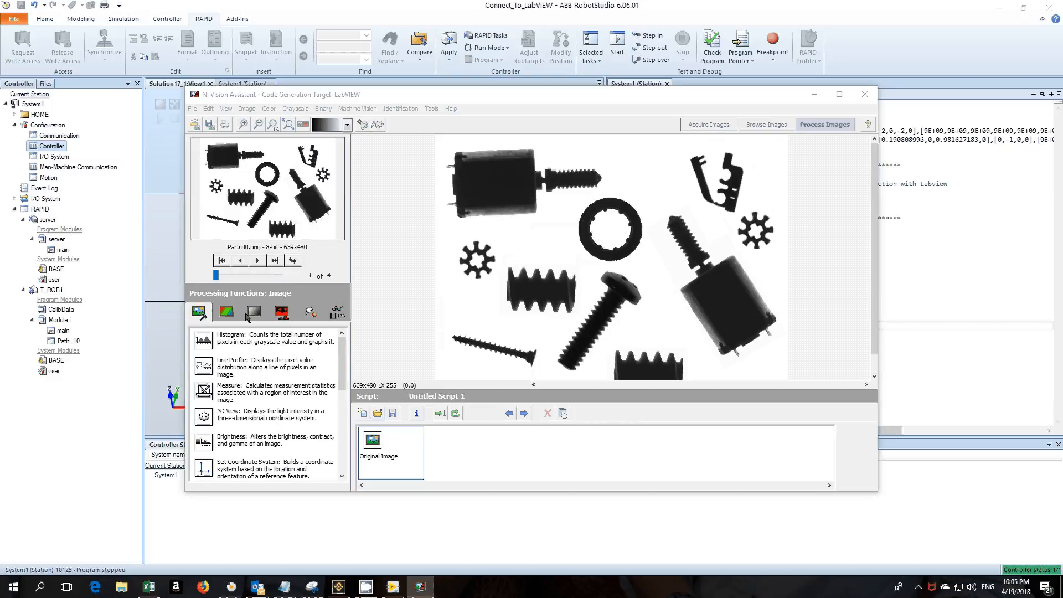
- Create a new Pattern Matching template from the small gear region
left_click(309, 311)
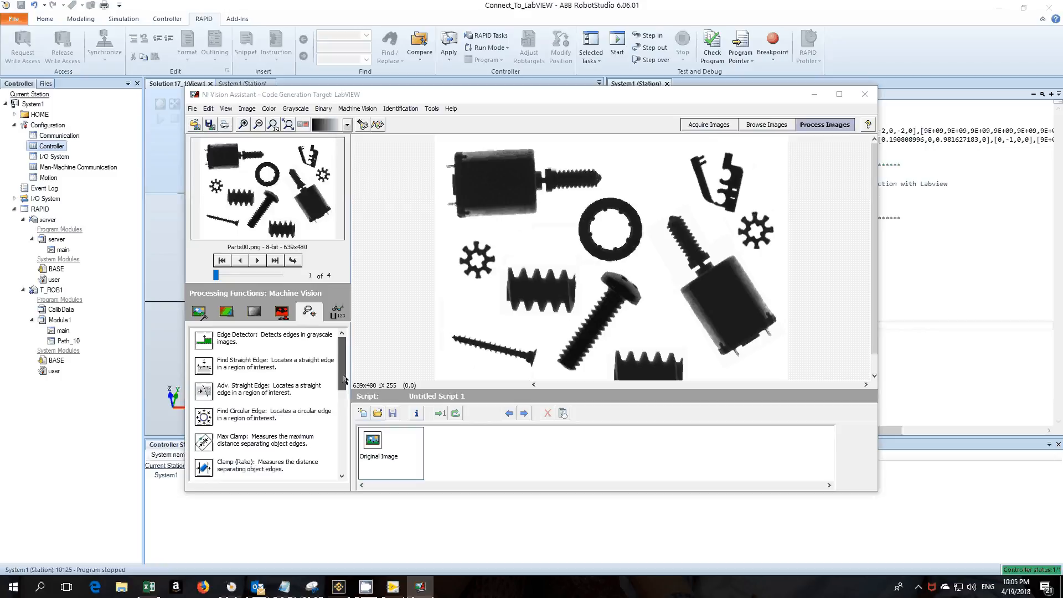
scroll("down", 3)
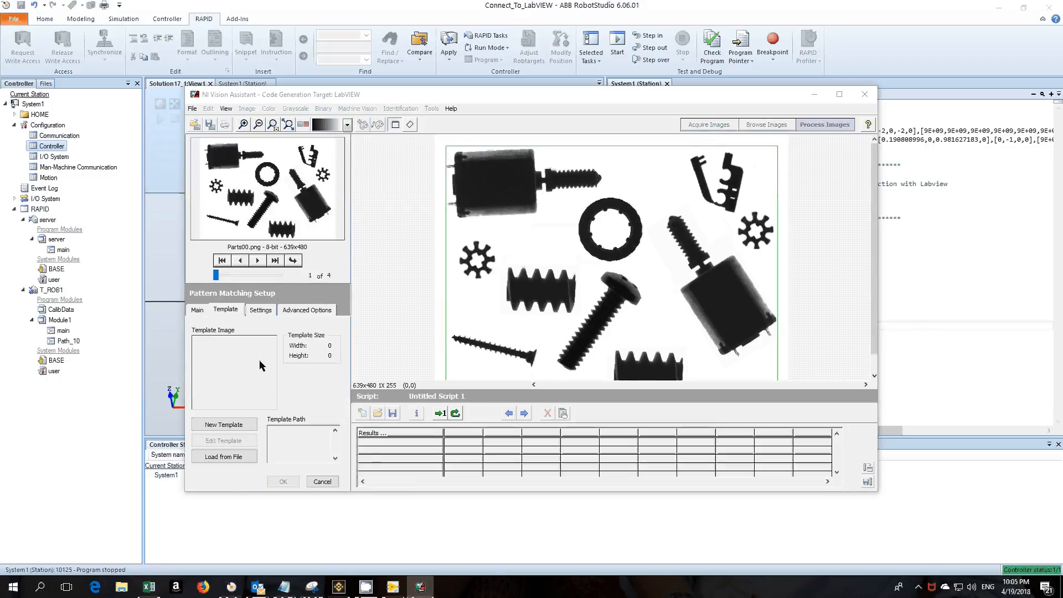
left_click(224, 424)
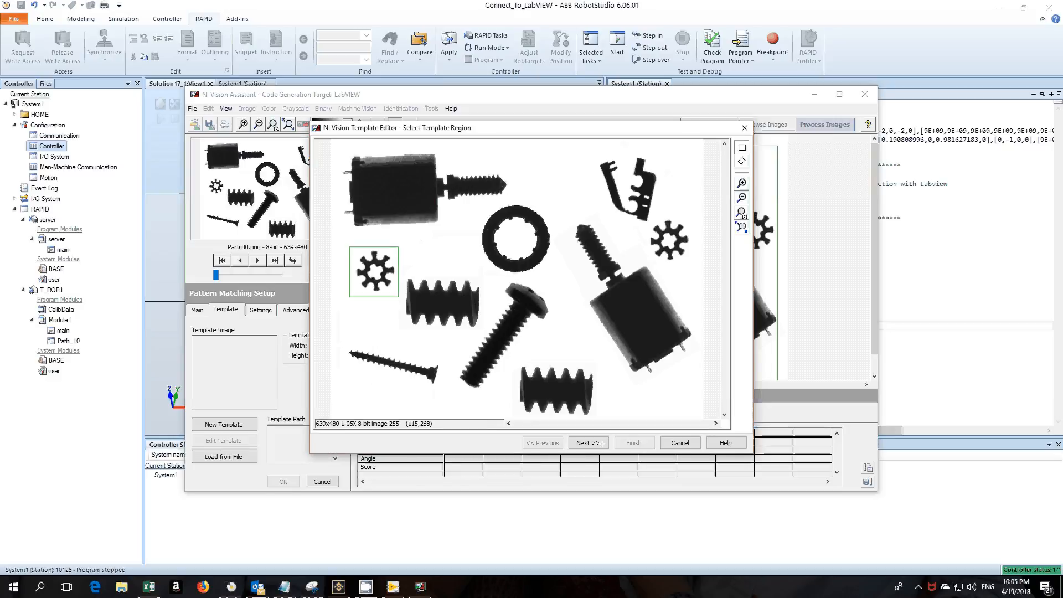
left_click(587, 442)
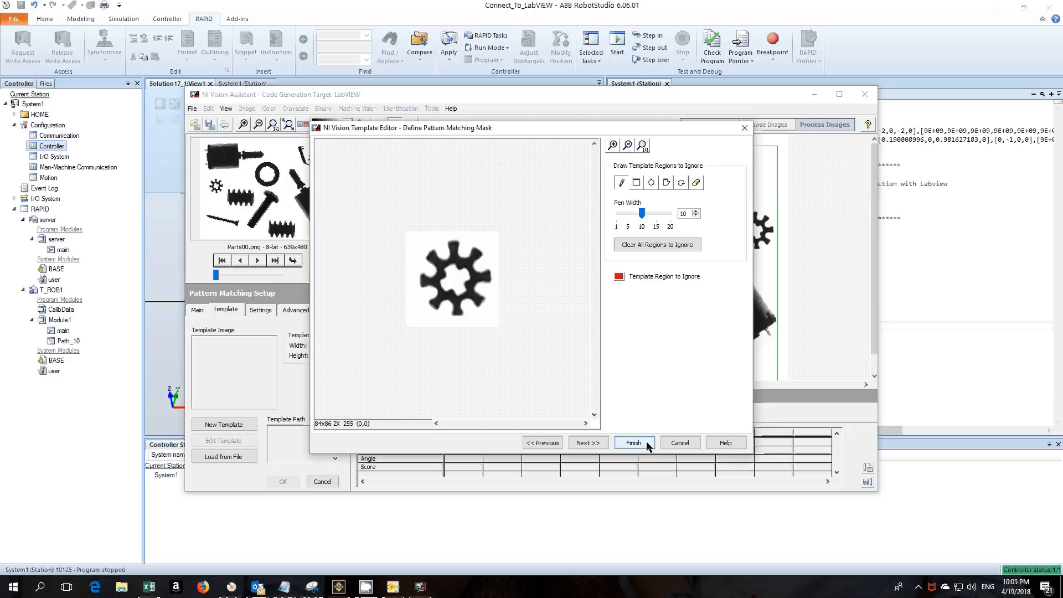
left_click(633, 441)
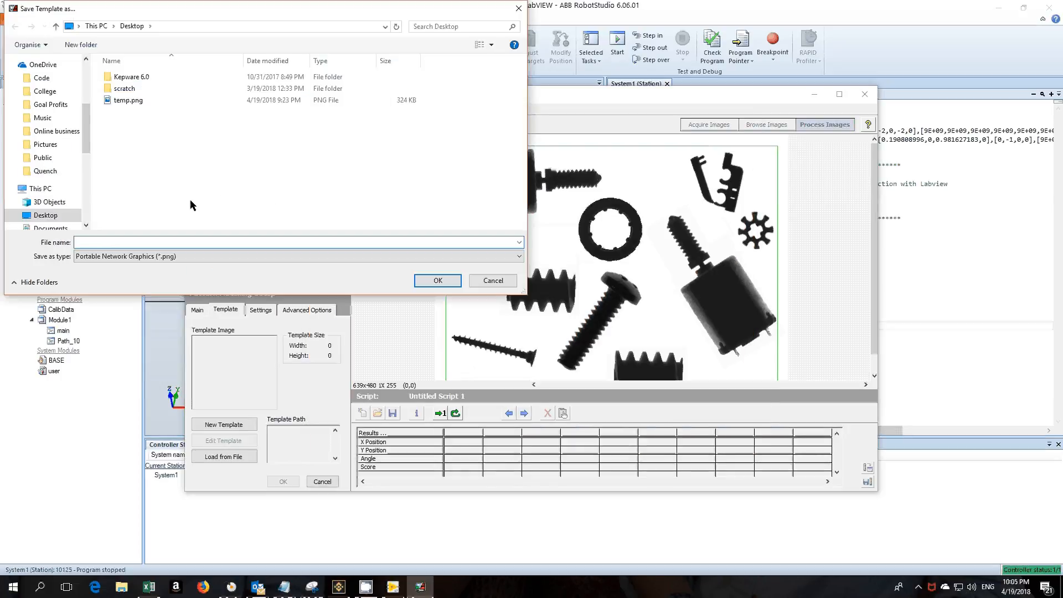
- Save the template as temp.png on the Desktop, replacing the existing file
type("te")
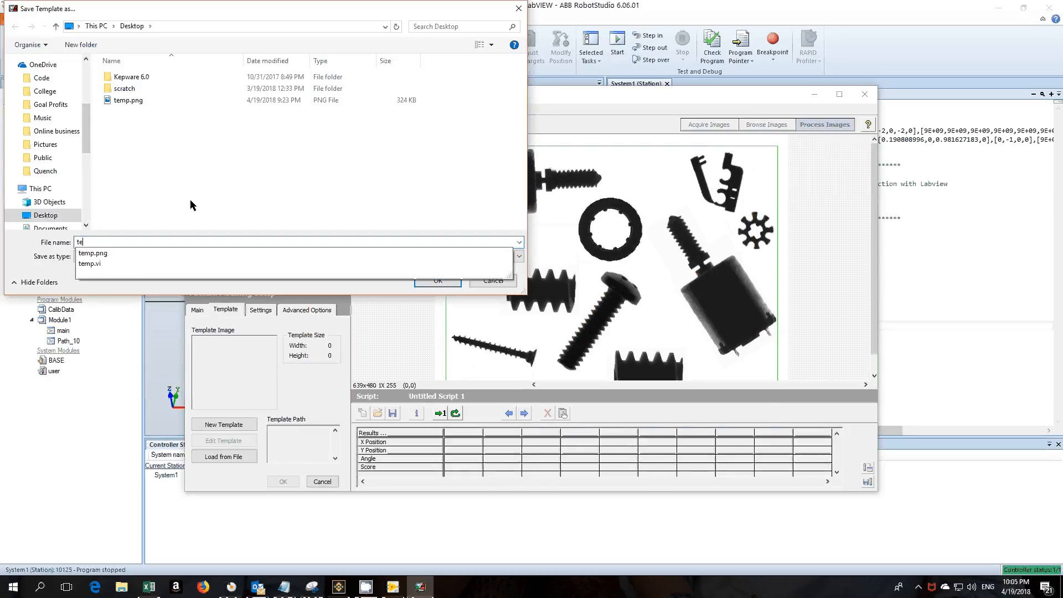
left_click(92, 253)
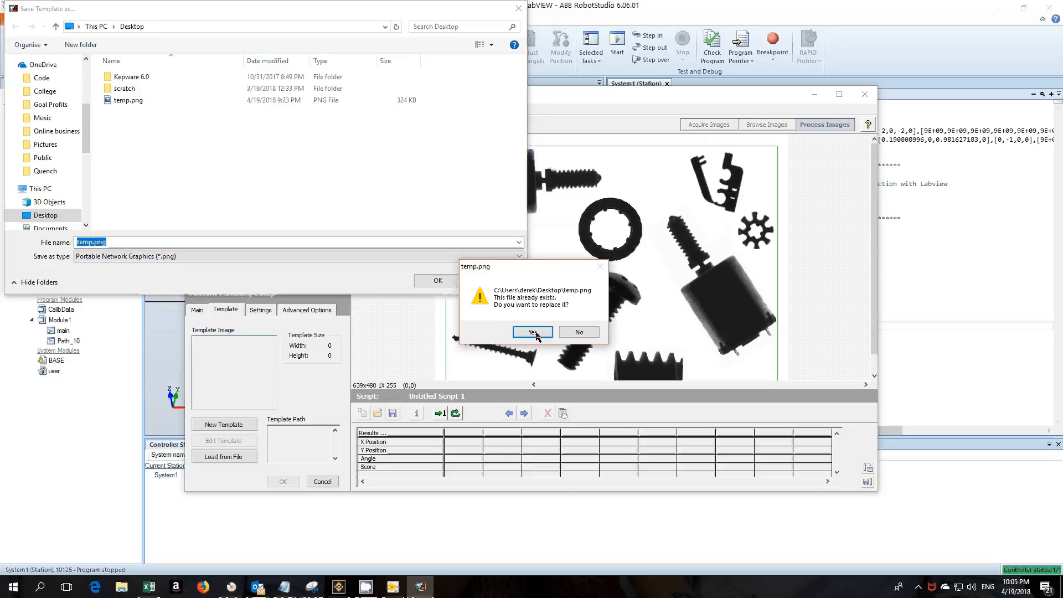
left_click(531, 332)
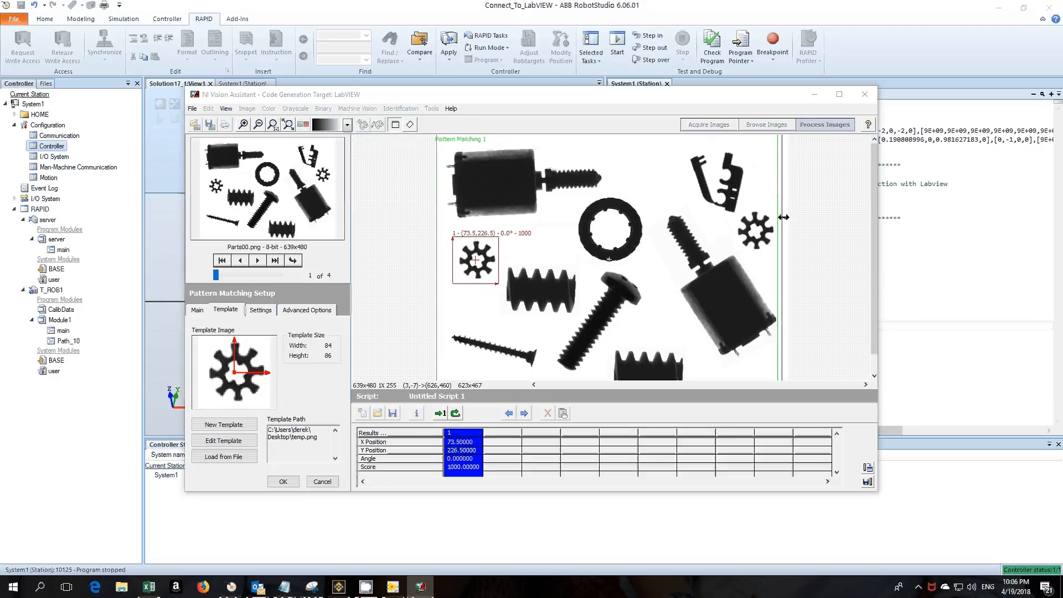
mouse_move(704, 237)
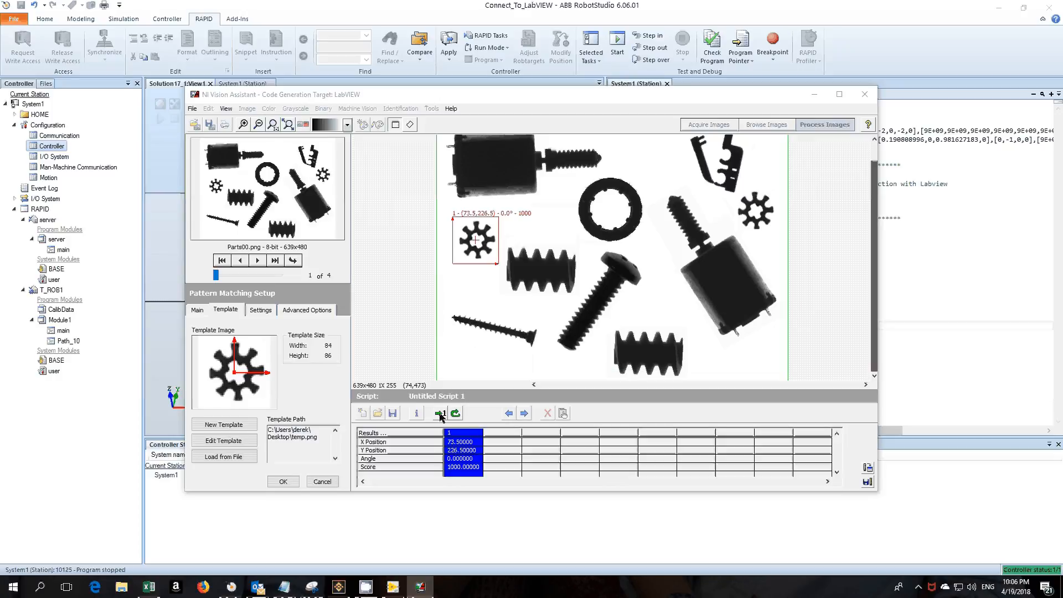
- Run the Pattern Matching 1 script across the parts images to confirm gear detection
left_click(438, 414)
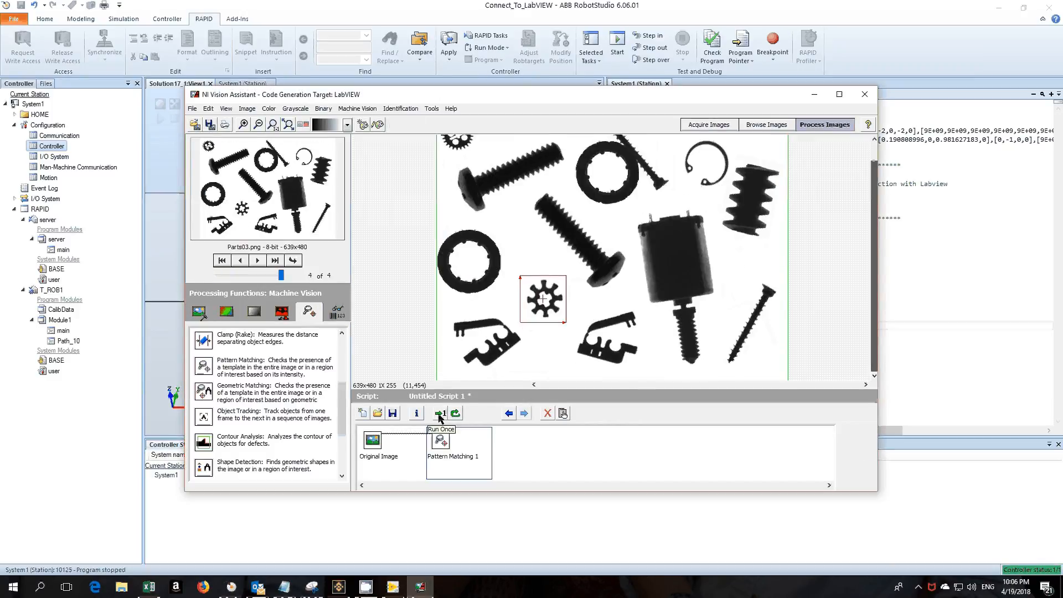
left_click(220, 260)
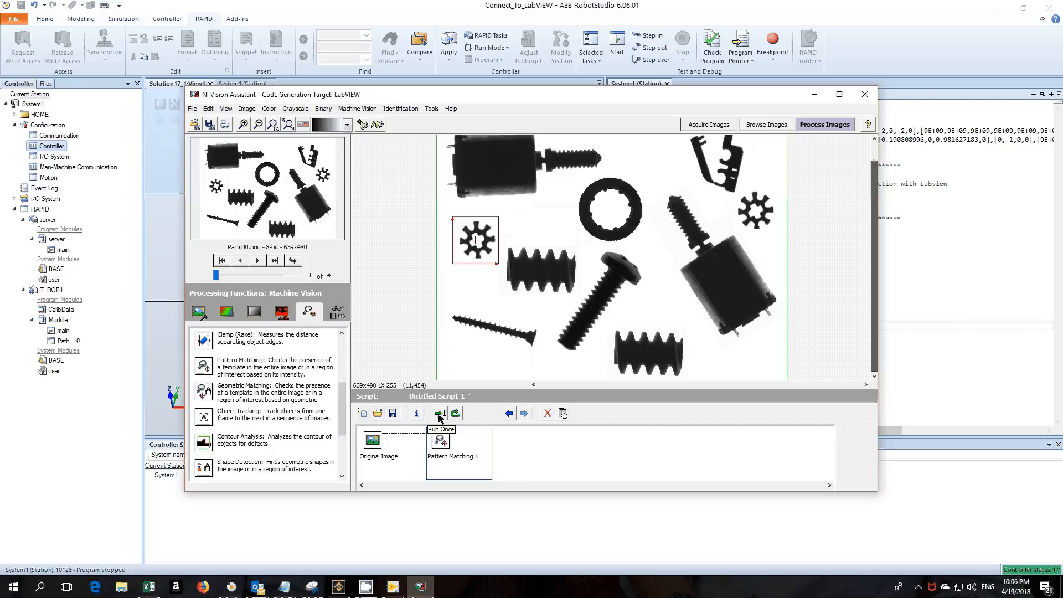
- Start the LabVIEW VI Creation Wizard and set the path to patternmatching.vi
left_click(431, 108)
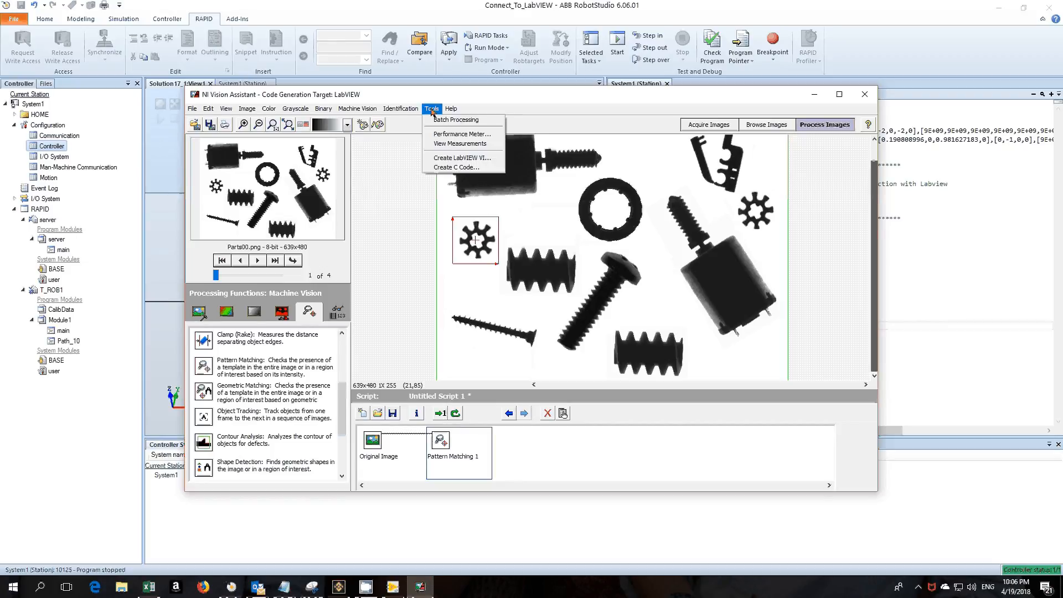
mouse_move(460, 133)
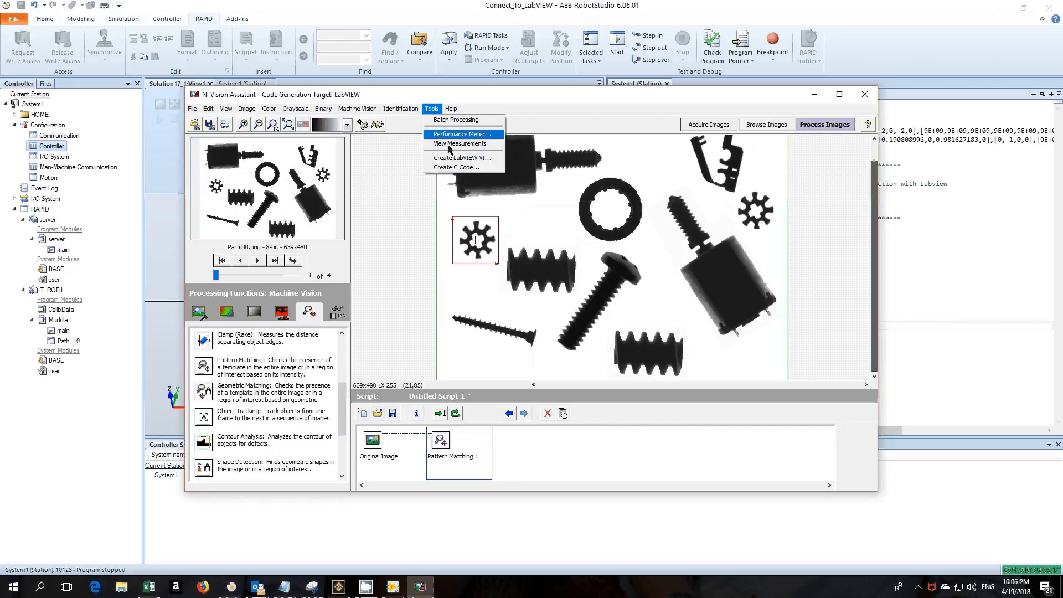
left_click(460, 167)
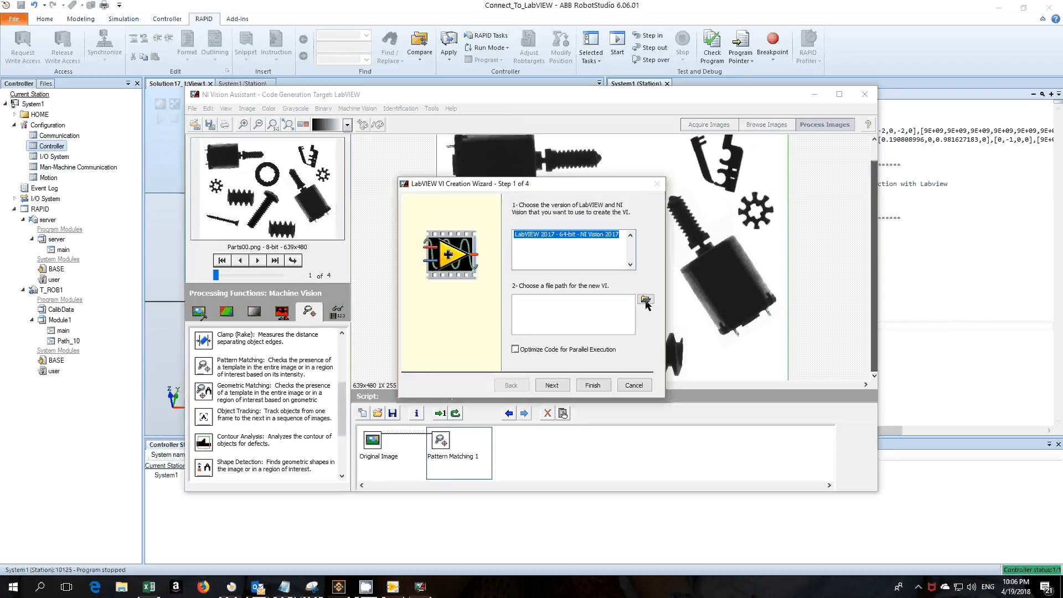
left_click(645, 299)
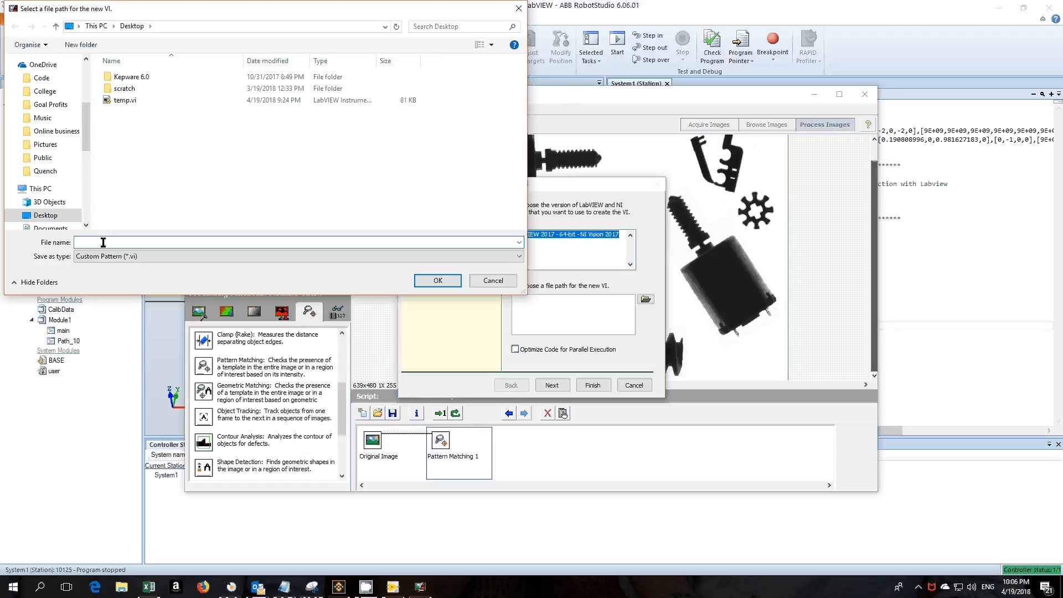
type("pattern")
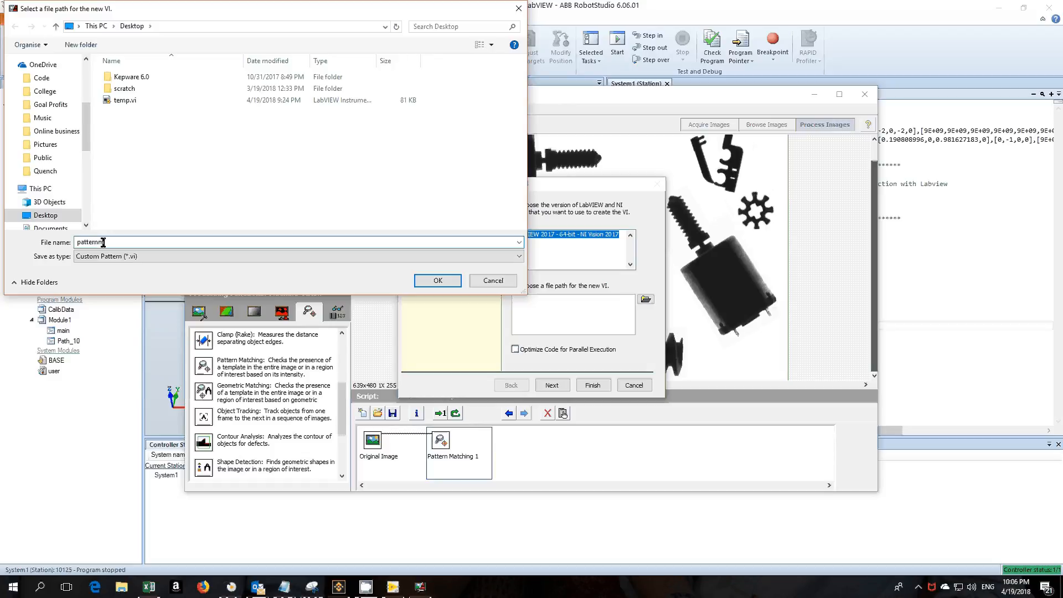
type("matching")
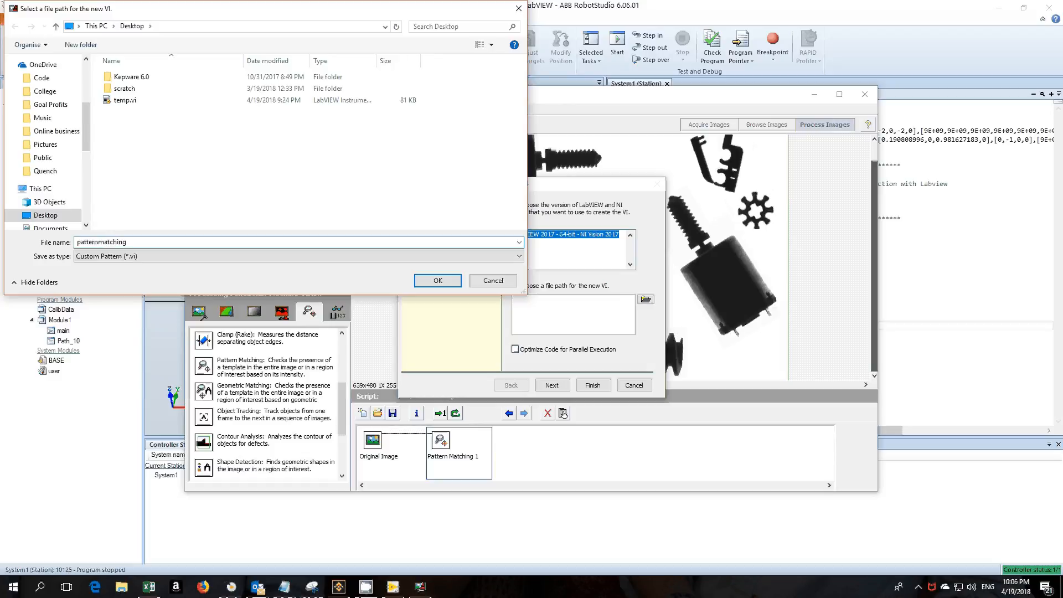
left_click(437, 281)
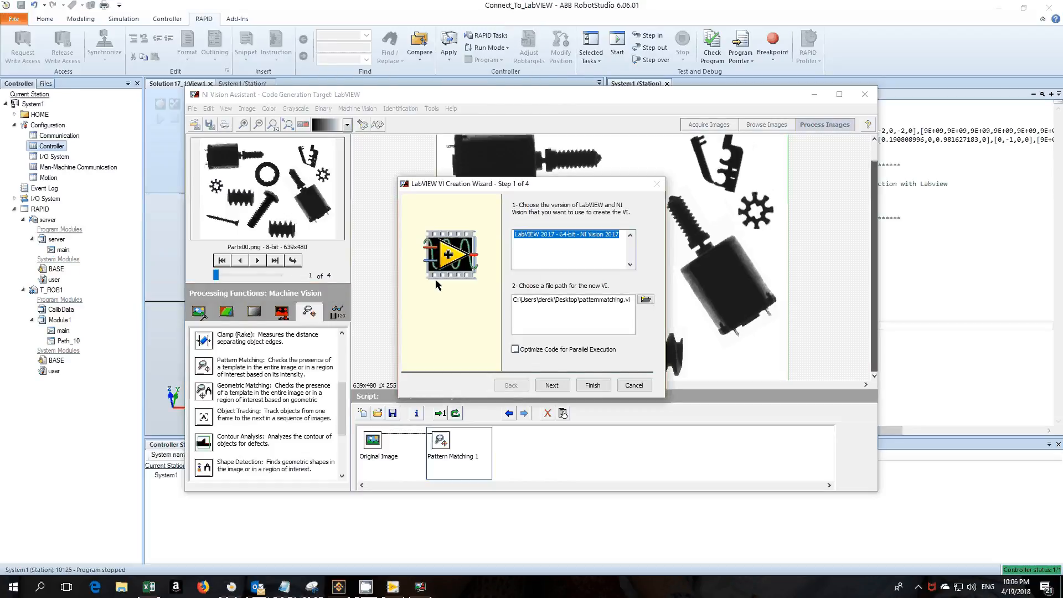
- Advance through the wizard, tick the Matches indicator, and finish
left_click(552, 385)
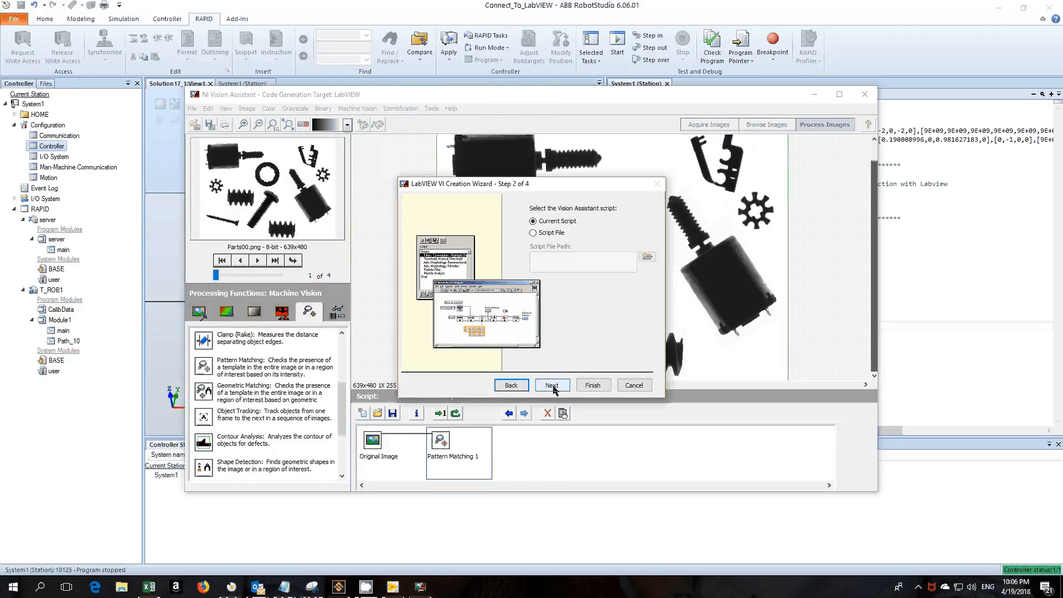
left_click(552, 384)
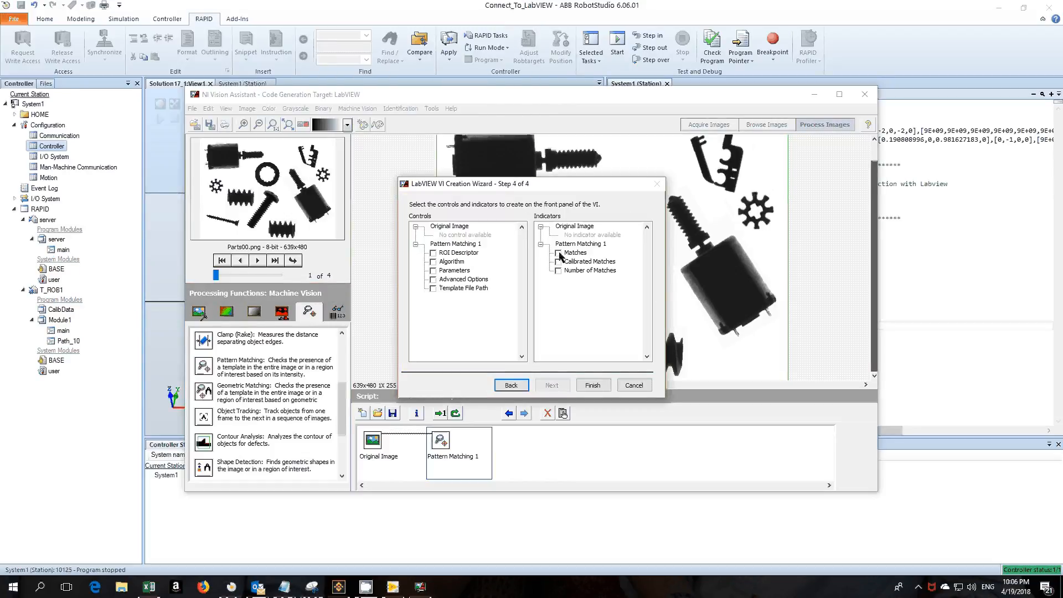
left_click(558, 252)
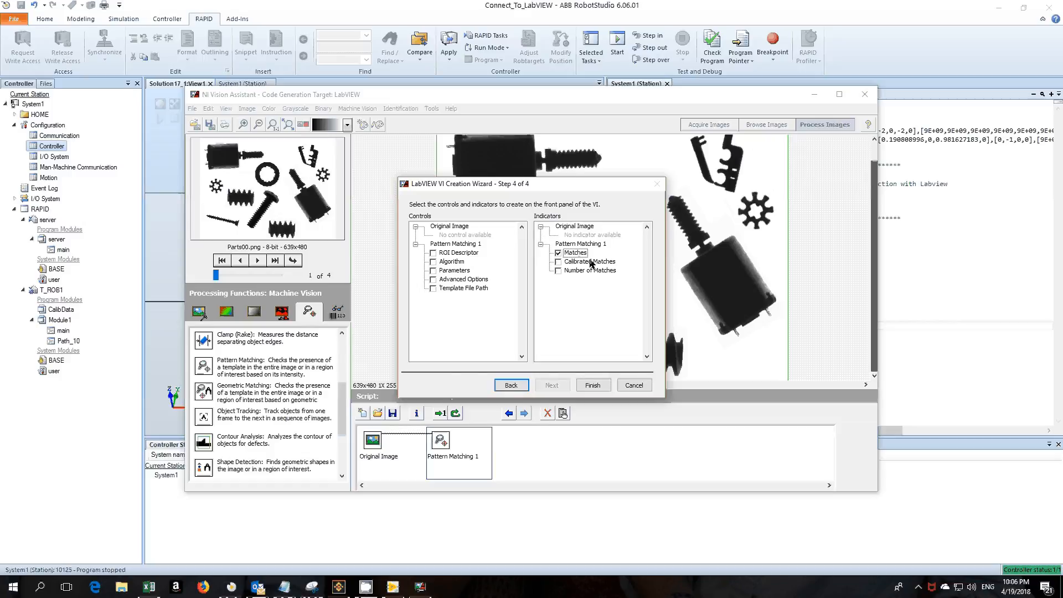
mouse_move(586, 351)
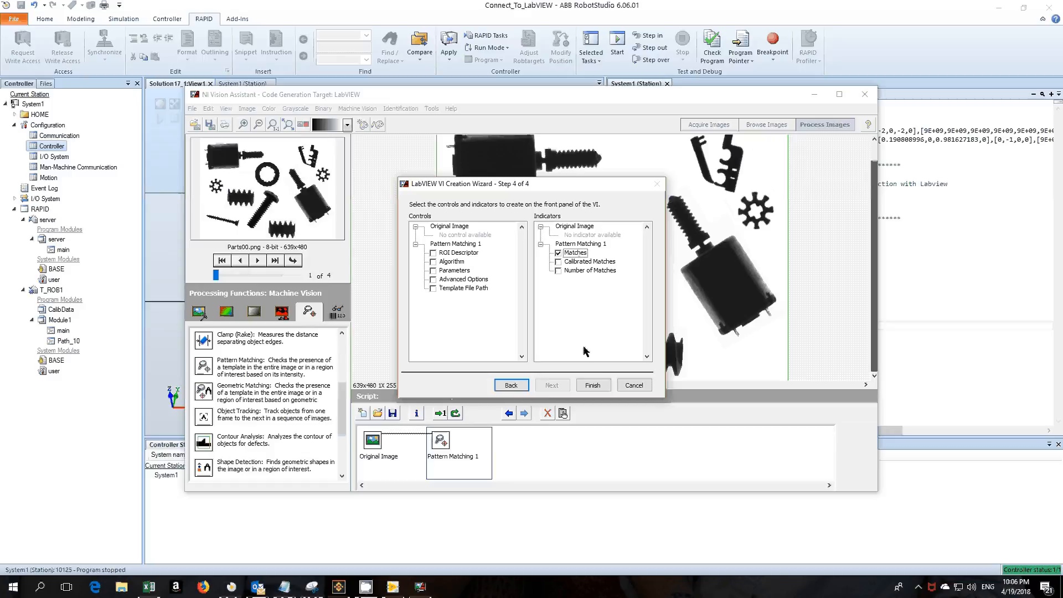
left_click(592, 384)
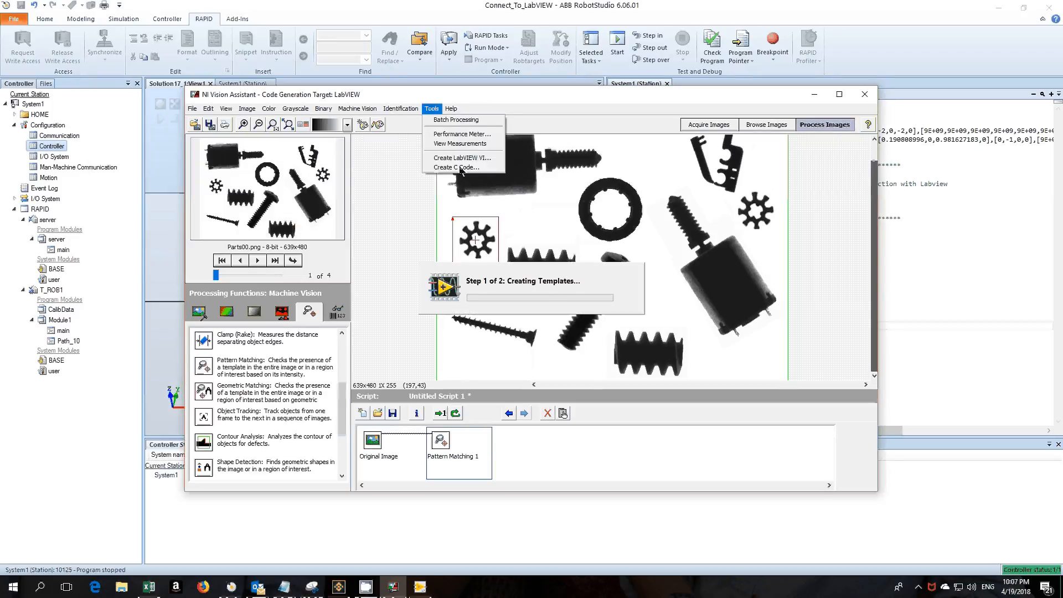
mouse_move(460, 168)
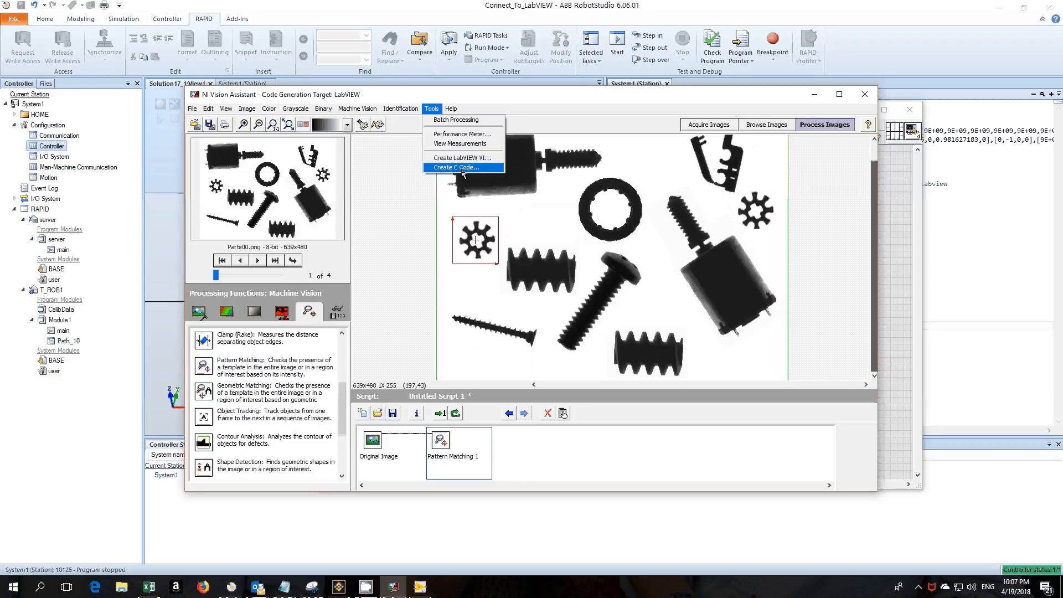
mouse_move(540, 97)
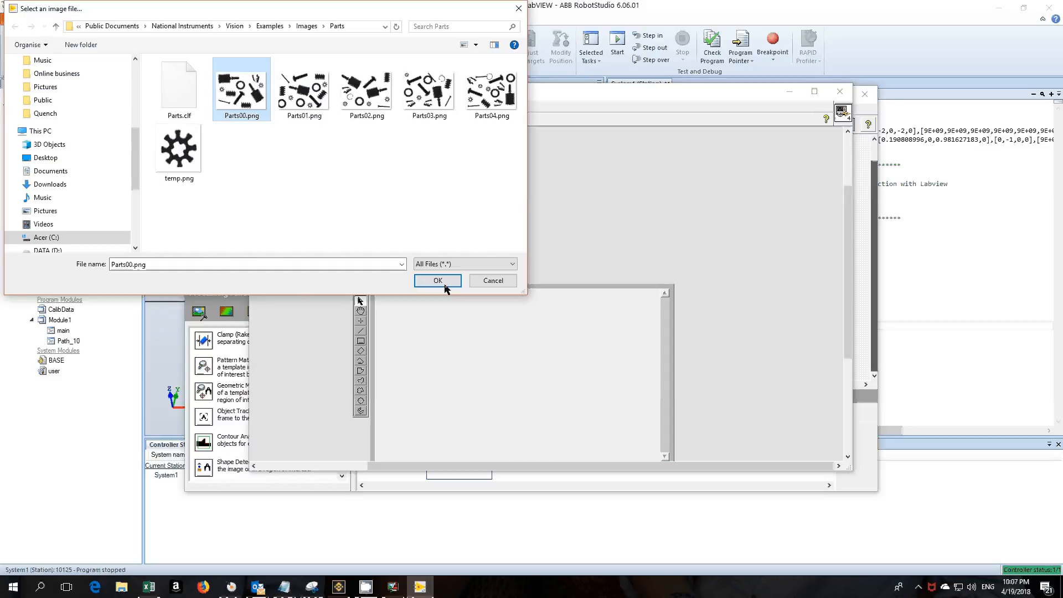
- Choose Parts00.png as the image for patternmatching.vi to process
left_click(437, 281)
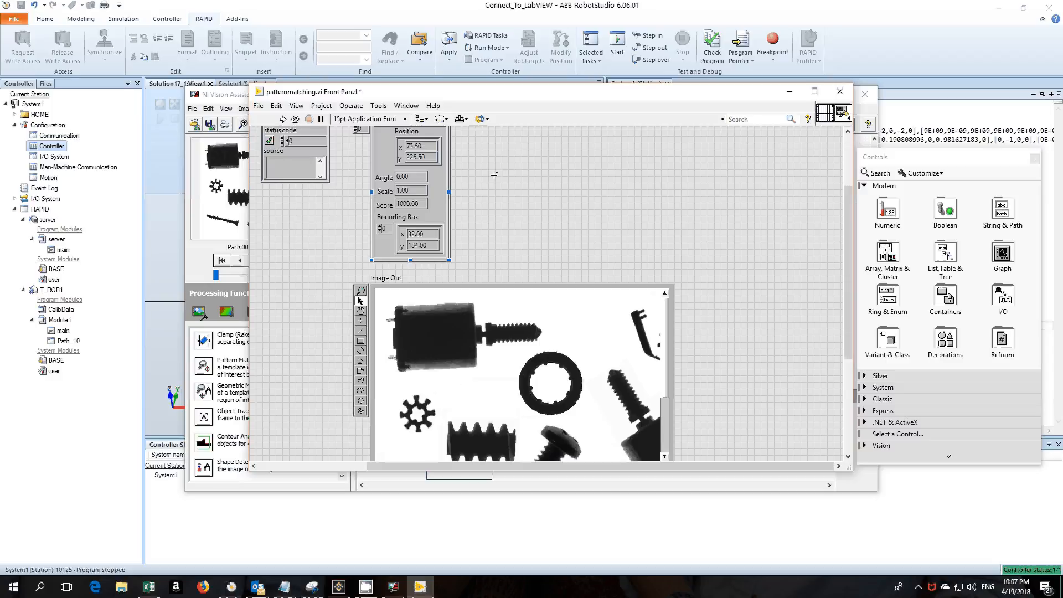
- Show the patternmatching.vi block diagram and close NI Vision Assistant
left_click(405, 105)
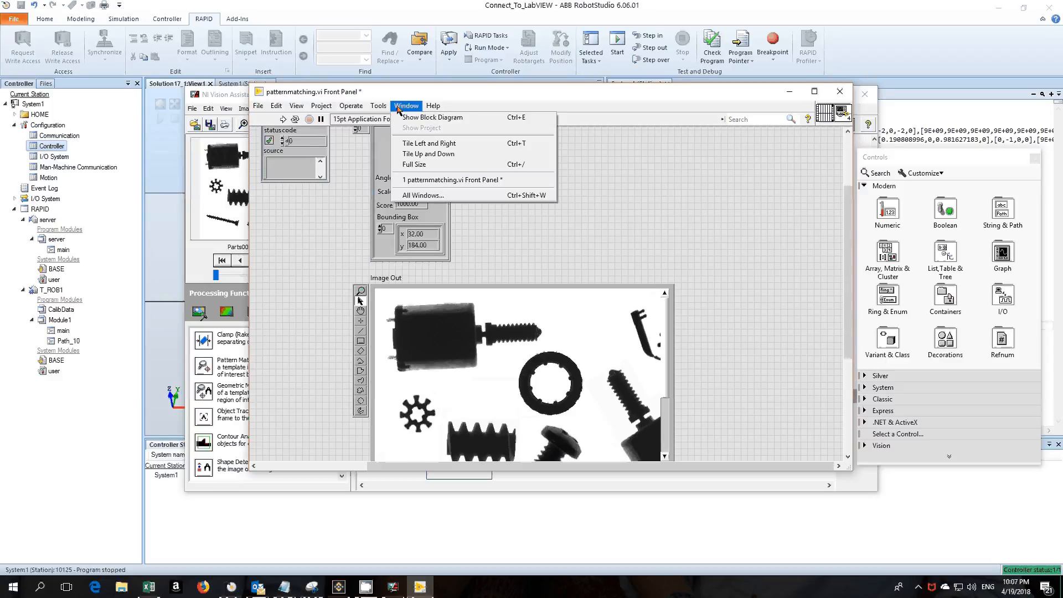
mouse_move(433, 117)
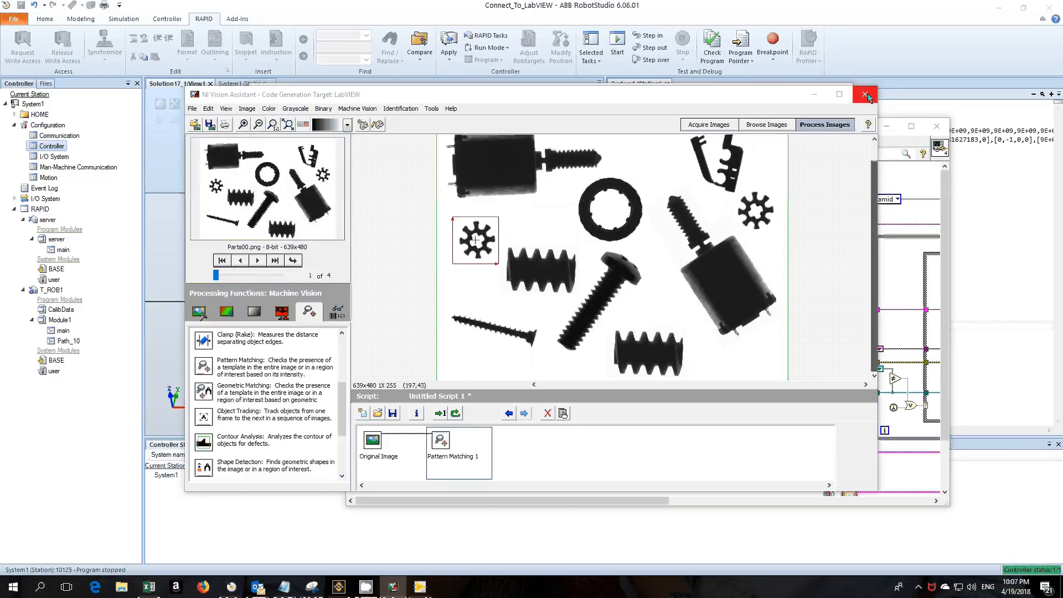
left_click(865, 94)
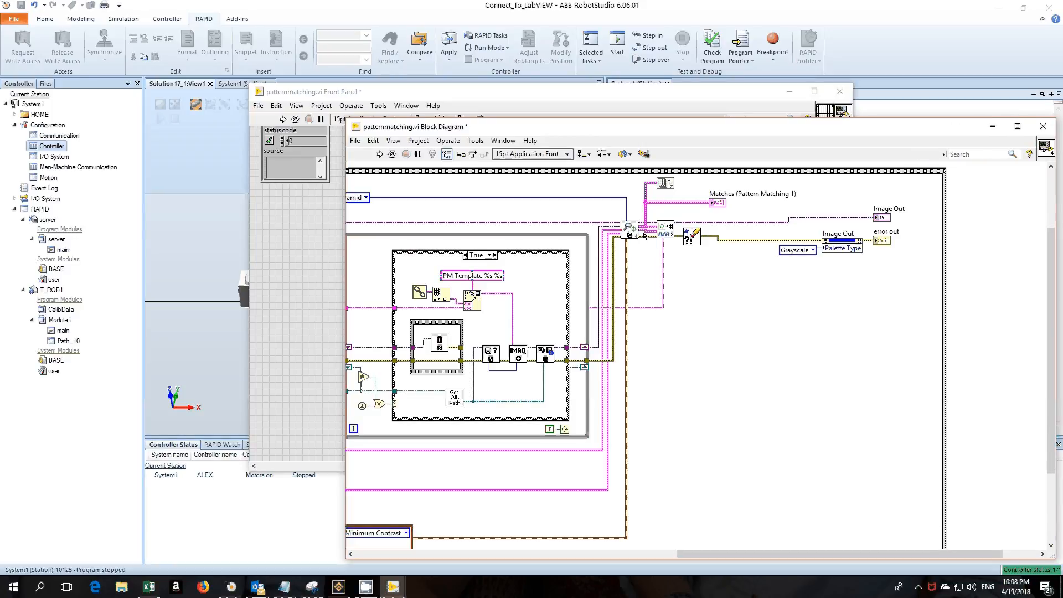
mouse_move(643, 233)
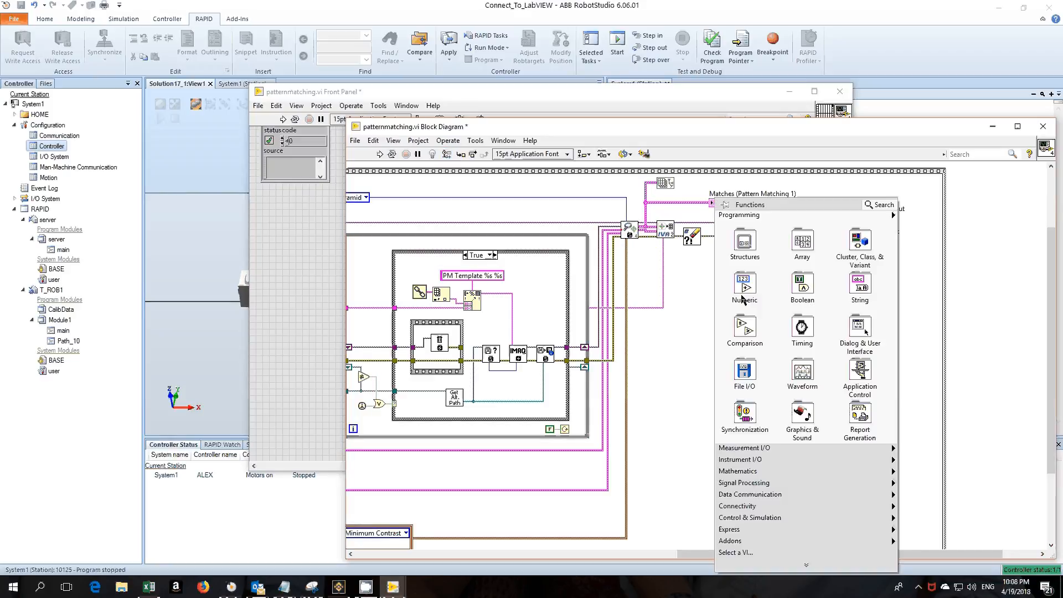
- Place Array To Cluster and cluster unbundle nodes beside the Matches output
left_click(802, 244)
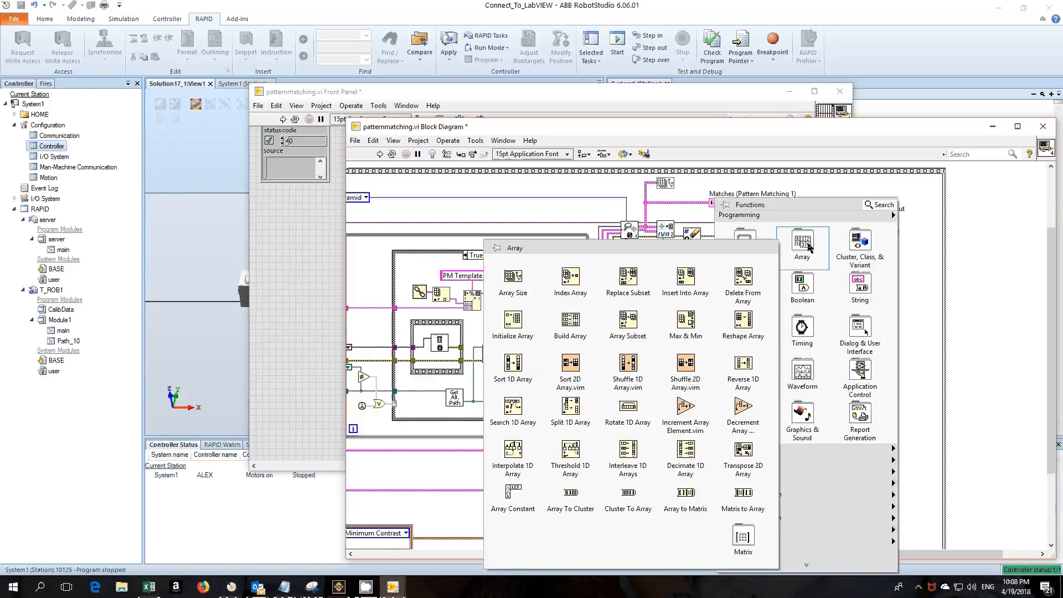
mouse_move(570, 500)
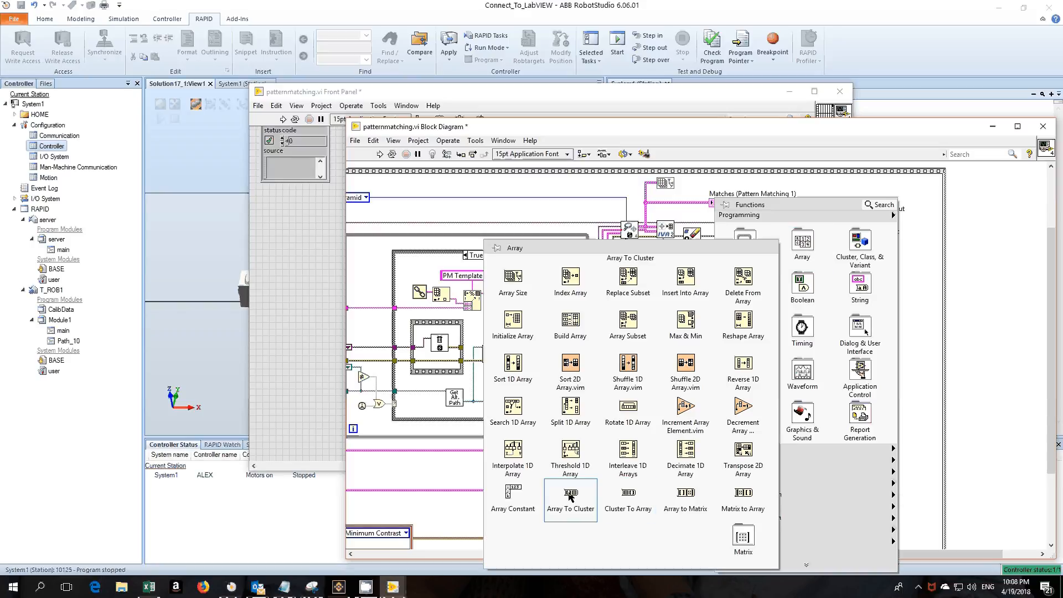
left_click(710, 293)
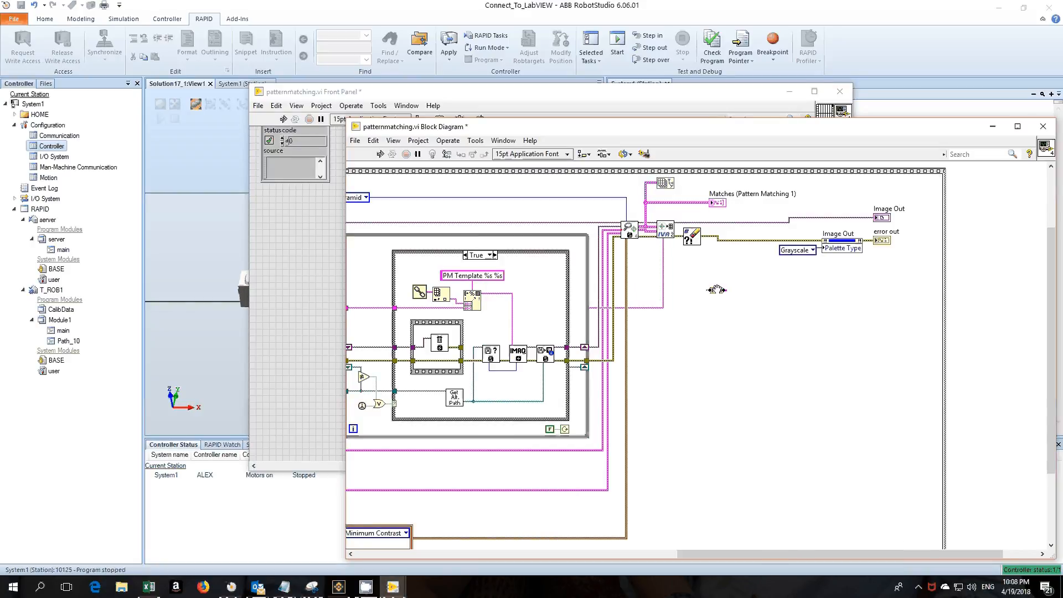
right_click(717, 290)
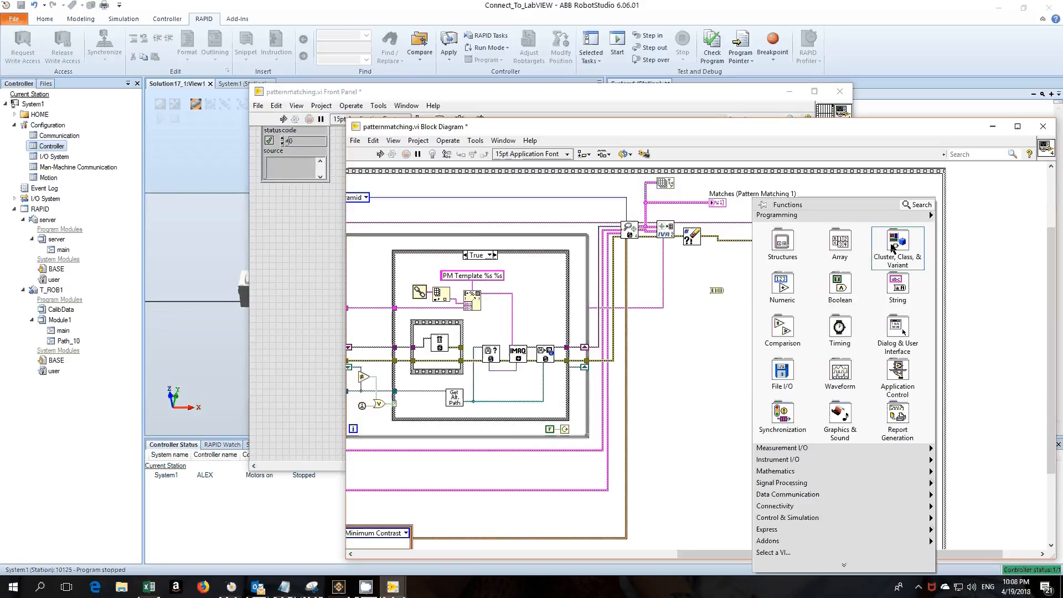
left_click(897, 247)
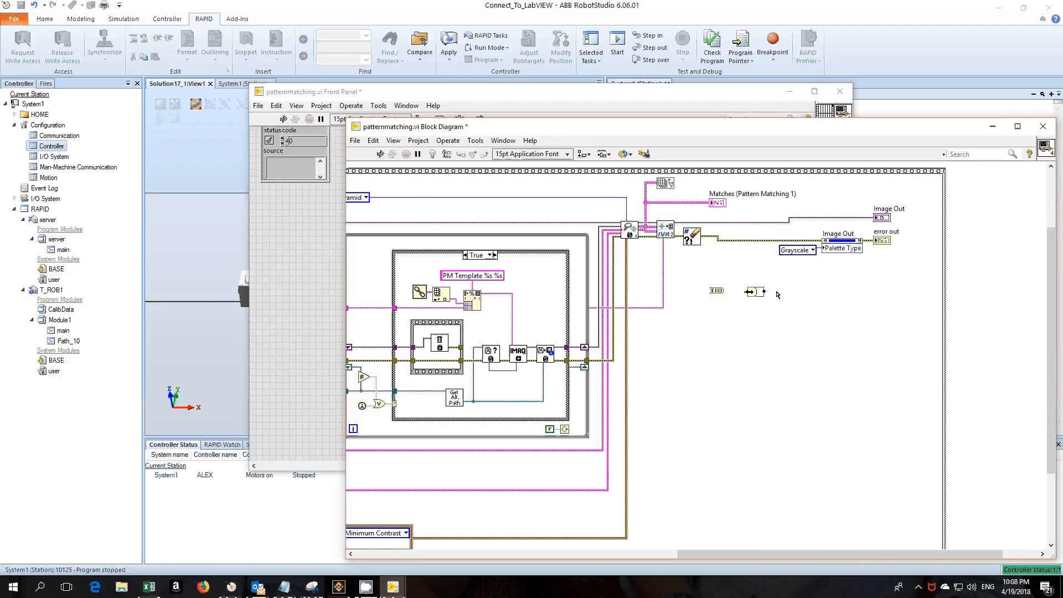
right_click(776, 293)
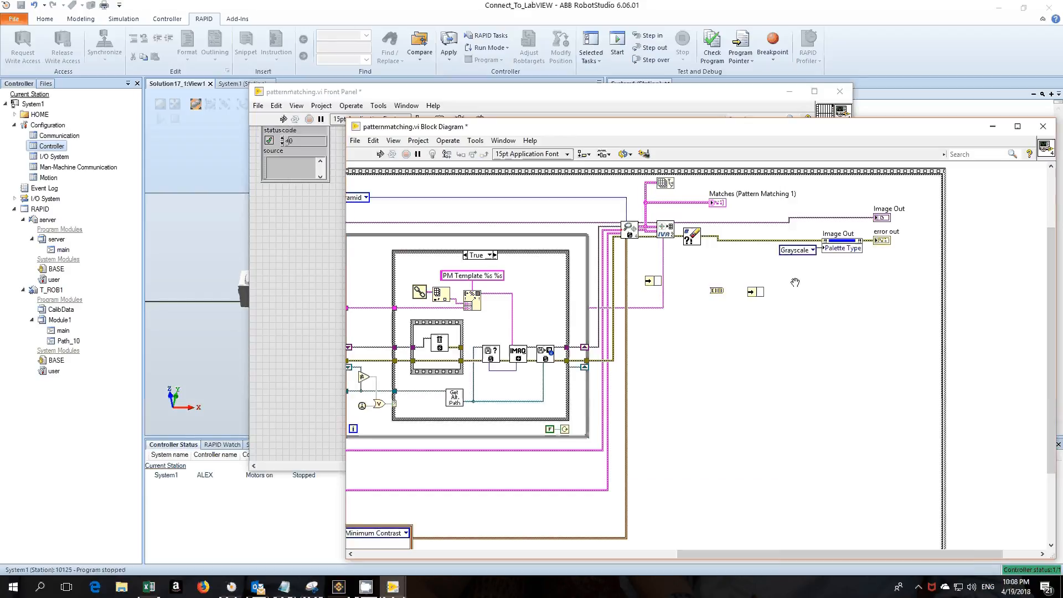
right_click(796, 281)
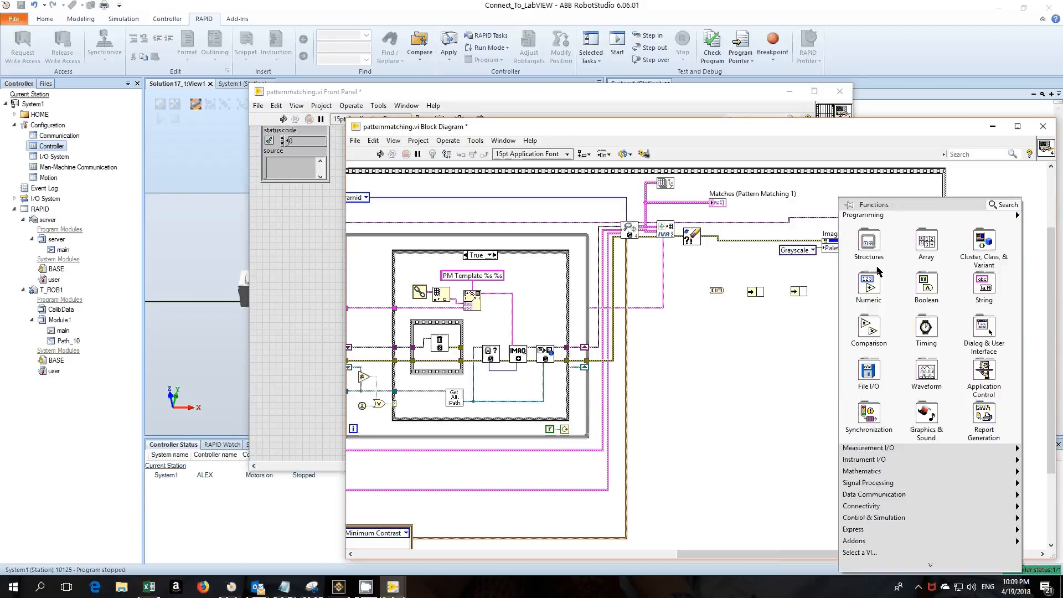
left_click(985, 245)
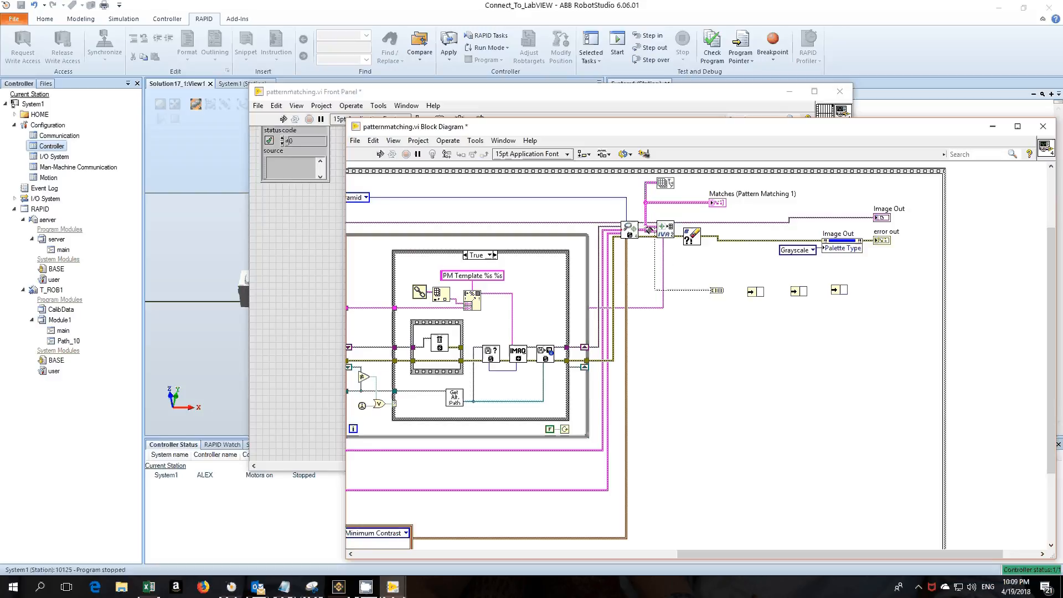
mouse_move(747, 293)
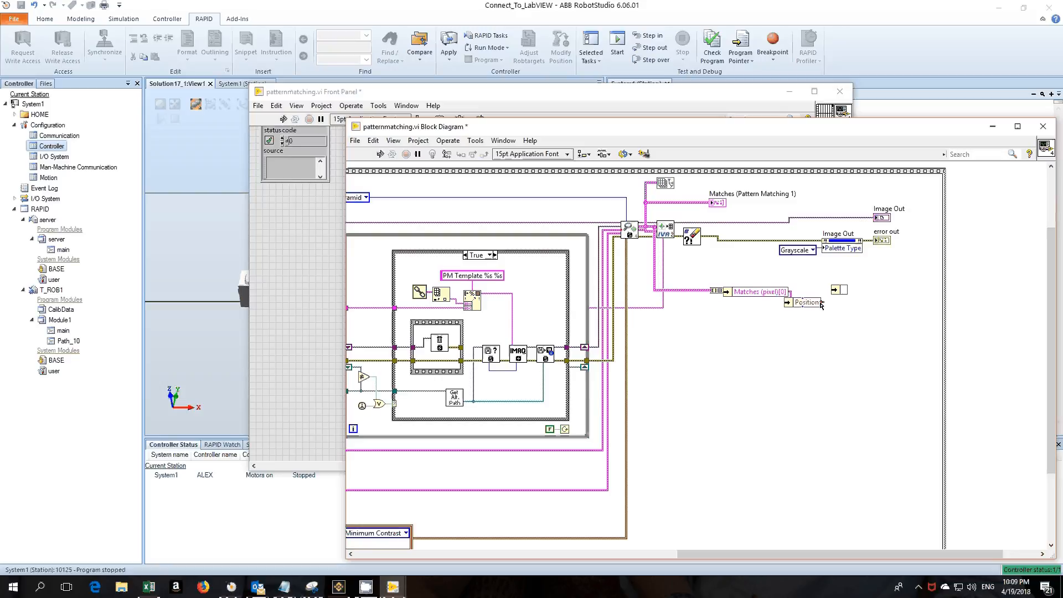
mouse_move(832, 289)
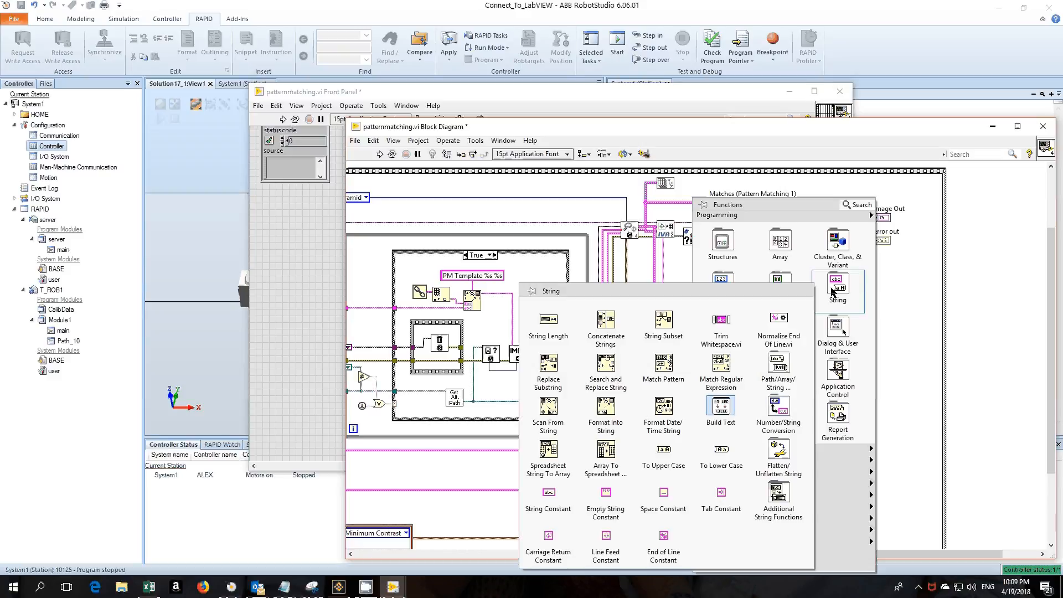
mouse_move(630, 451)
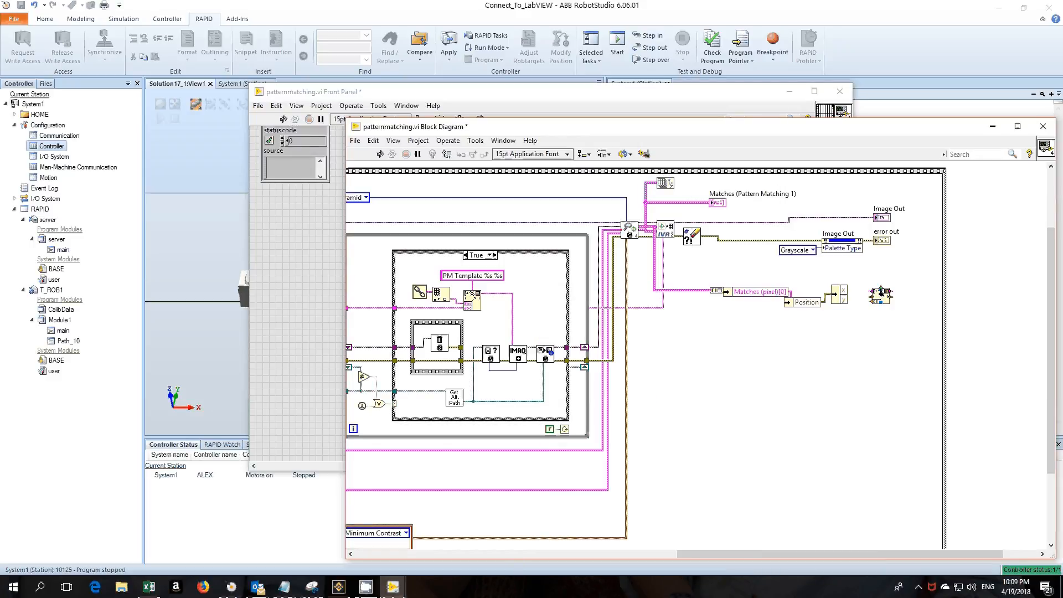
- Add Format Into String nodes with %d format for the Position X and Y
right_click(878, 290)
type("%d")
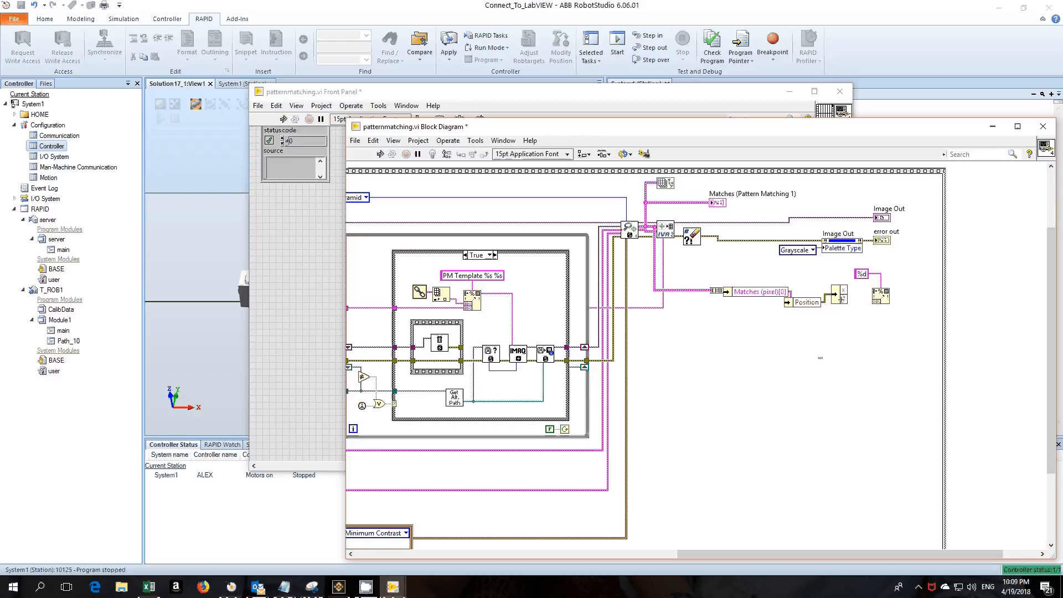
mouse_move(877, 295)
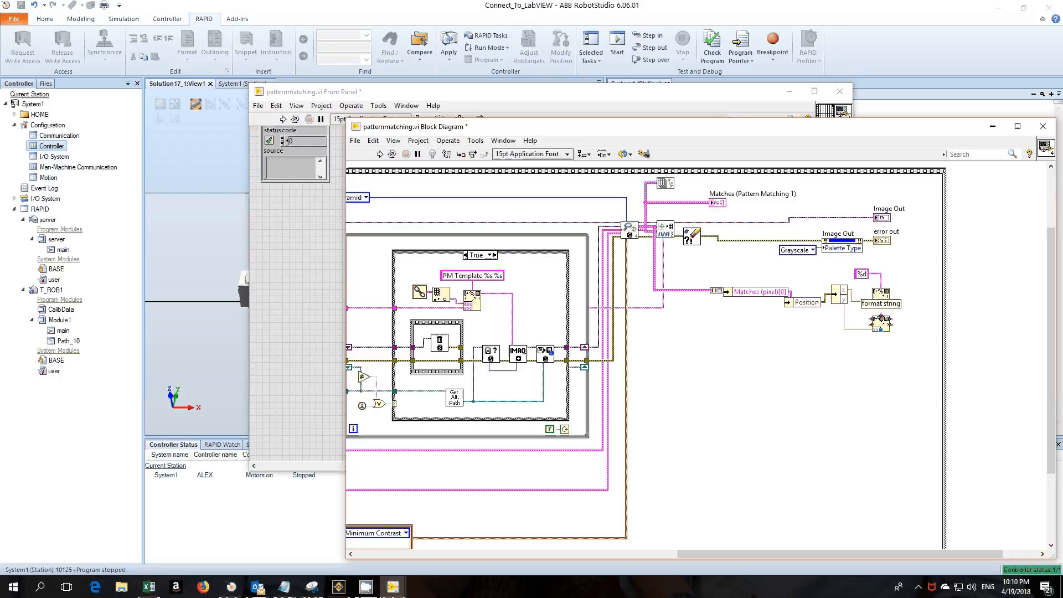
right_click(882, 303)
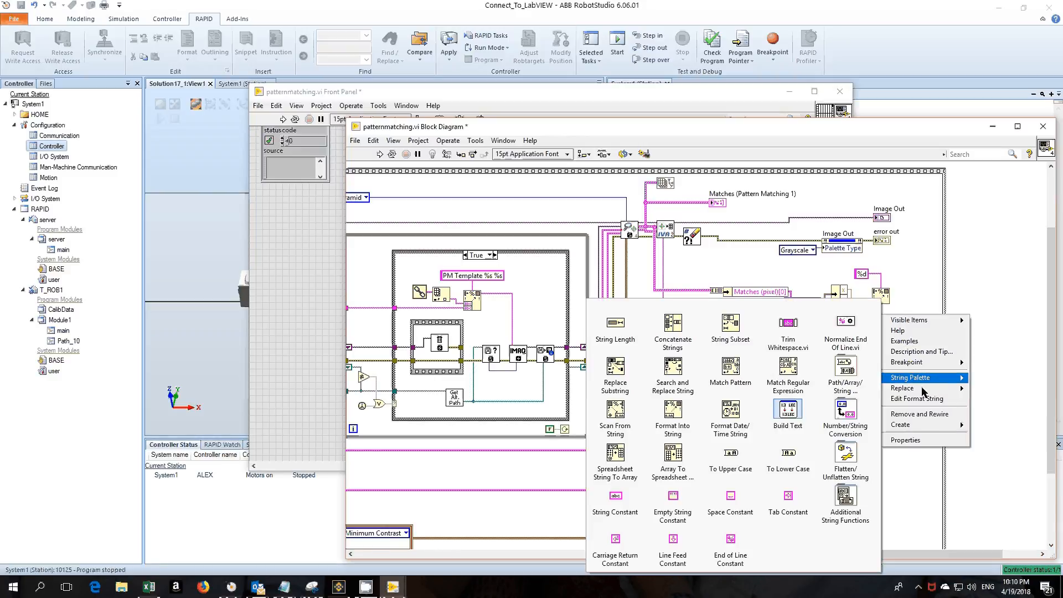
mouse_move(900, 425)
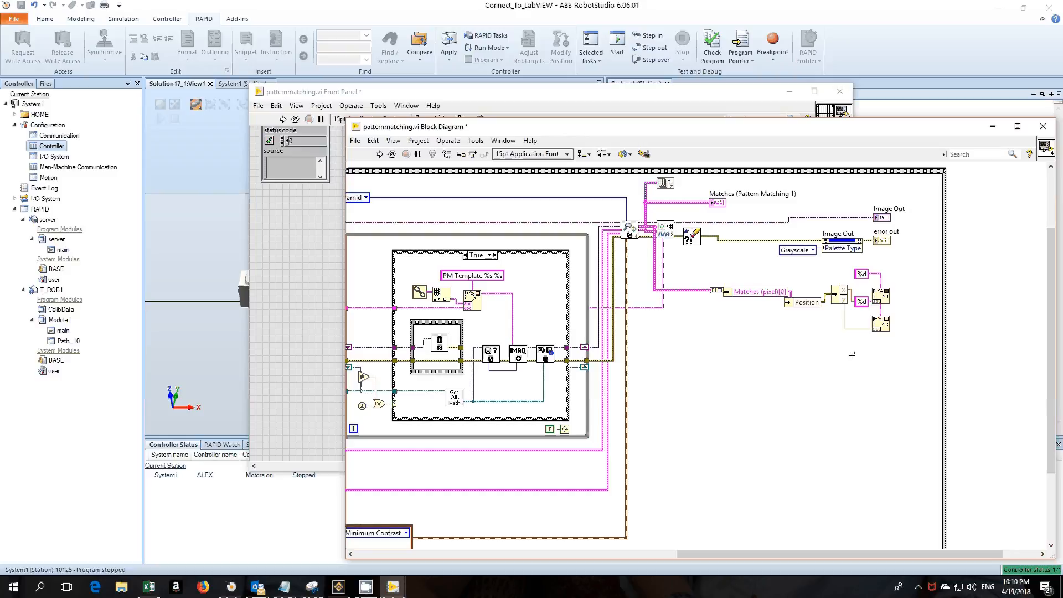
mouse_move(833, 317)
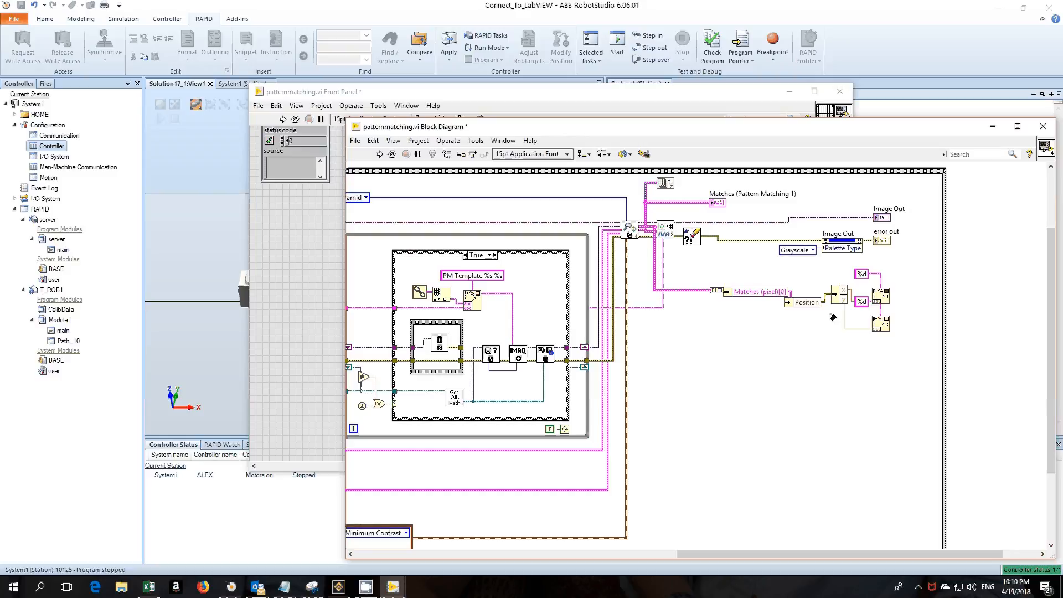
mouse_move(769, 395)
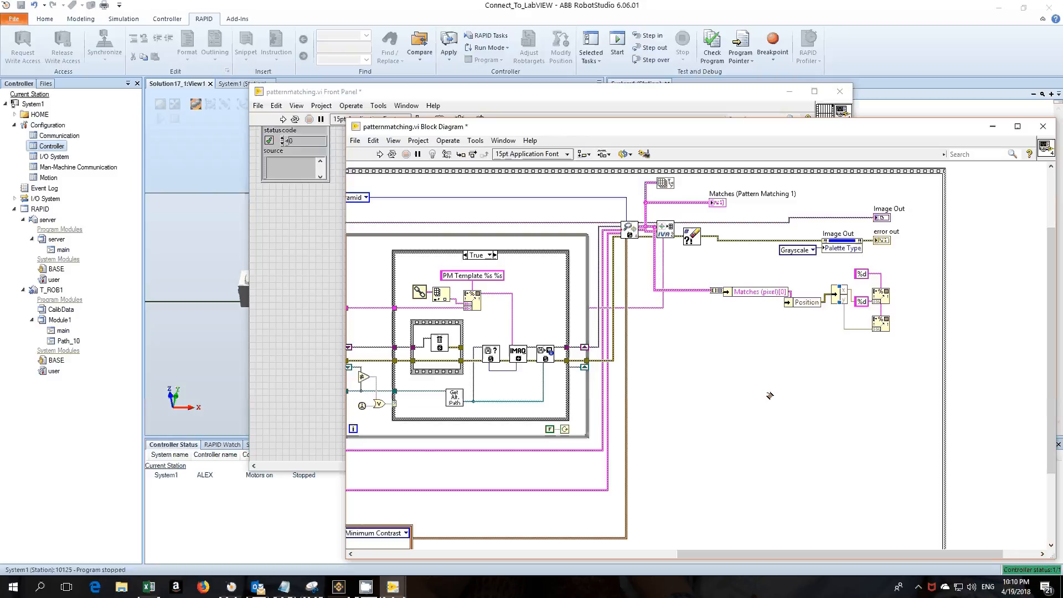
mouse_move(753, 356)
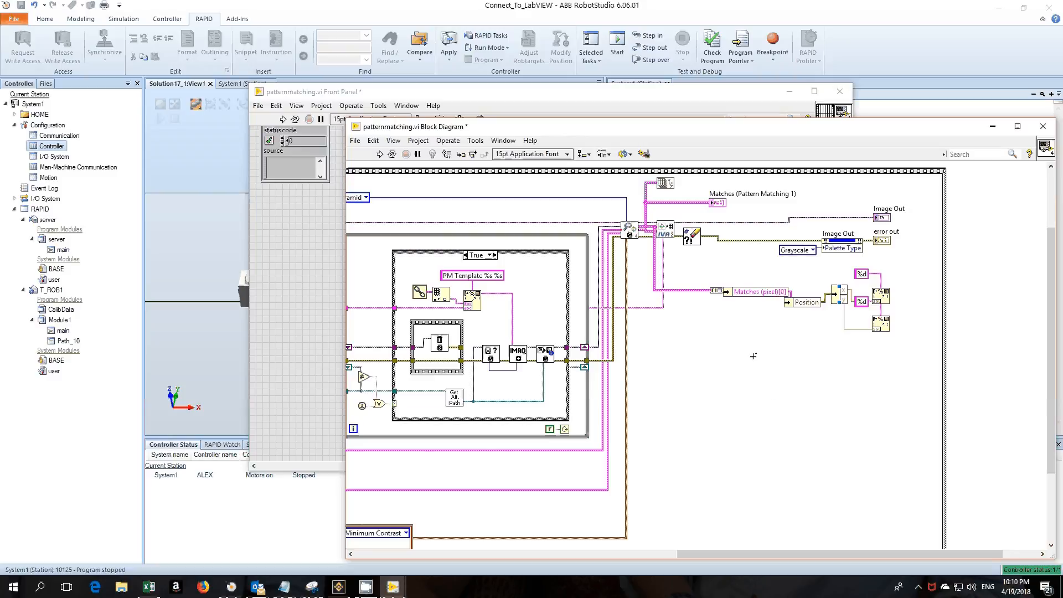
mouse_move(898, 310)
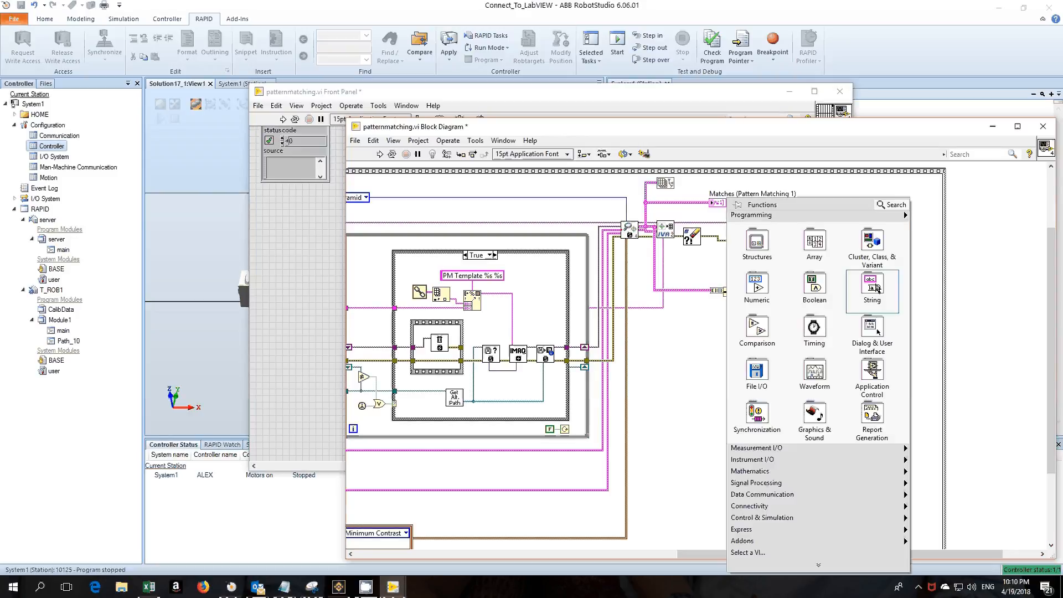
- Concatenate the X and Y strings and add a frame after the sequence frame
left_click(873, 283)
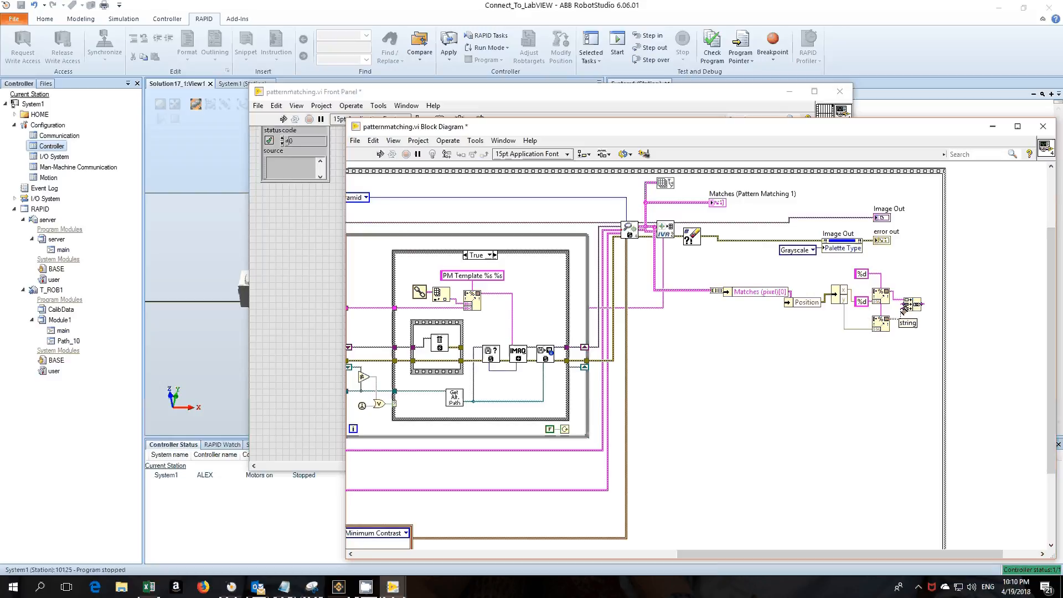
right_click(907, 323)
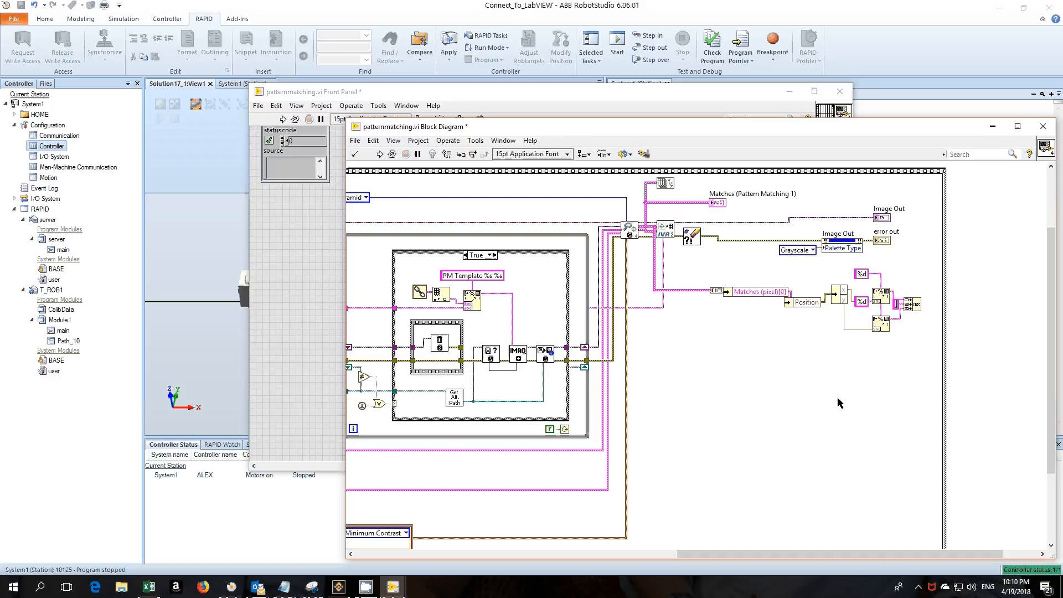
right_click(841, 403)
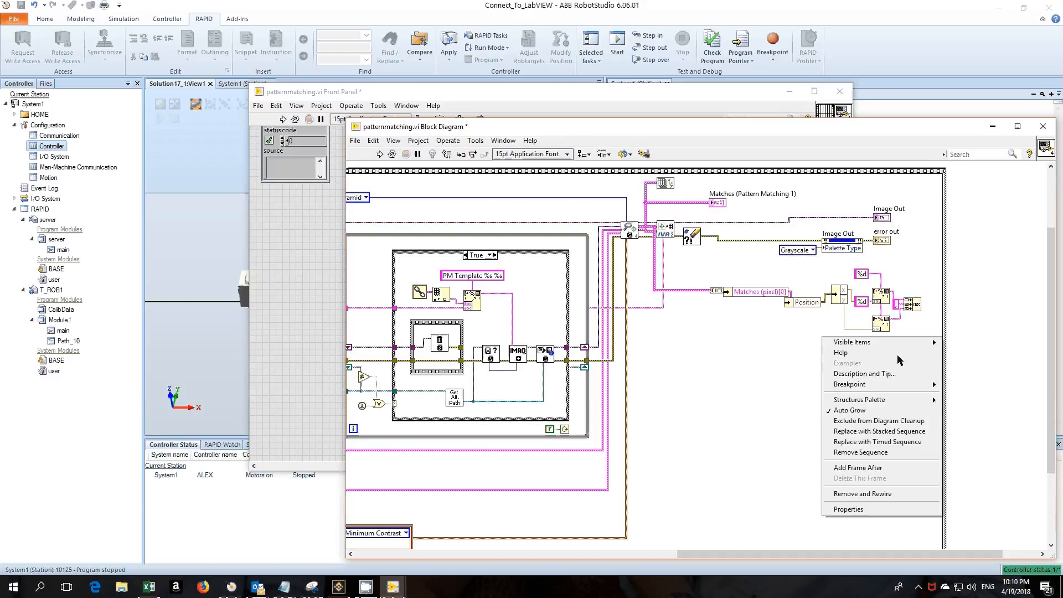
mouse_move(858, 467)
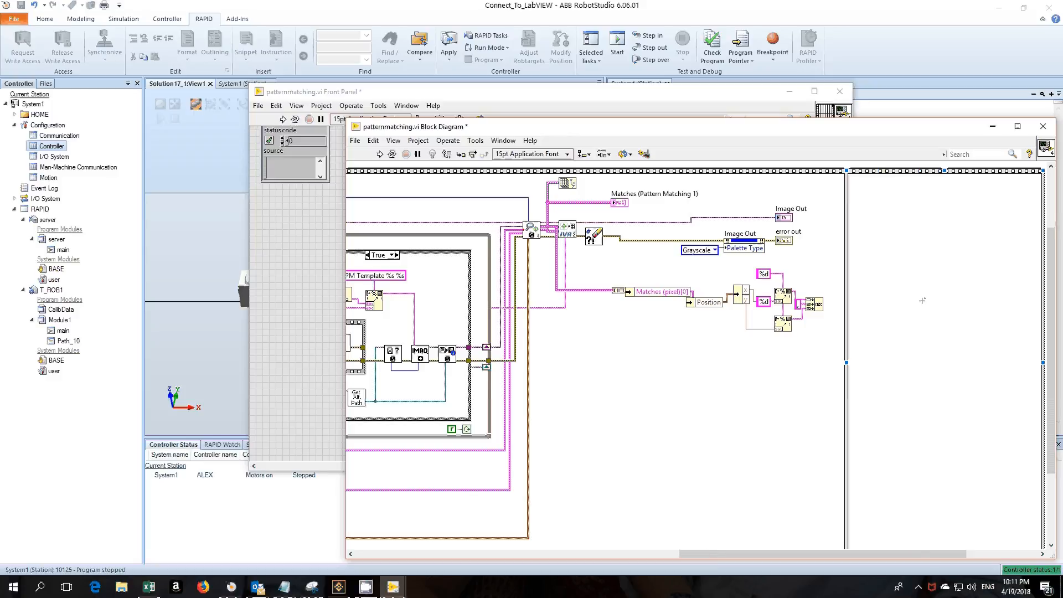
- Browse to the Data Communication > Protocols > TCP functions for the new frame
right_click(922, 300)
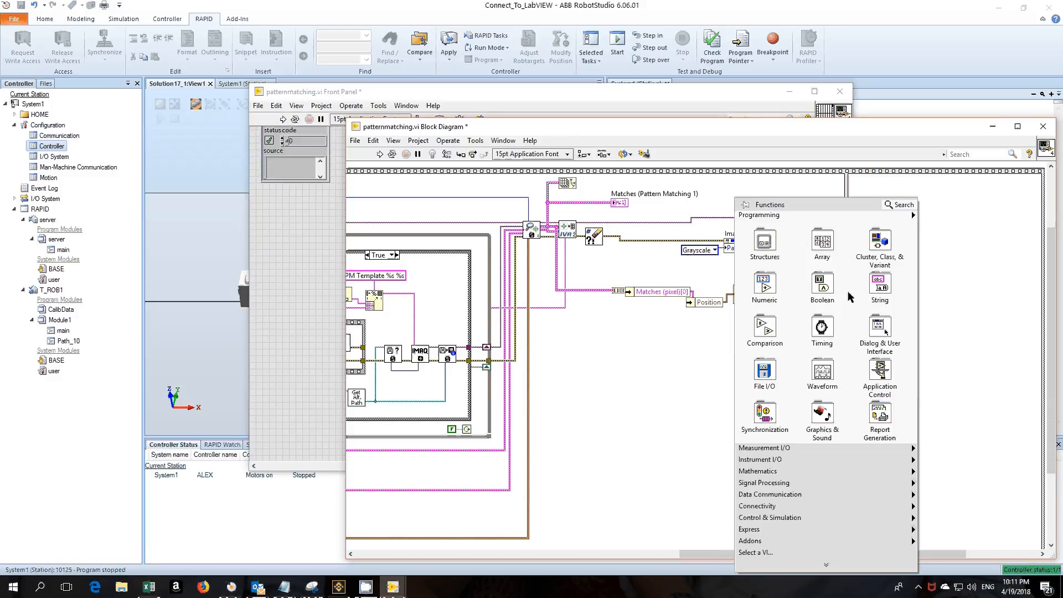
left_click(880, 284)
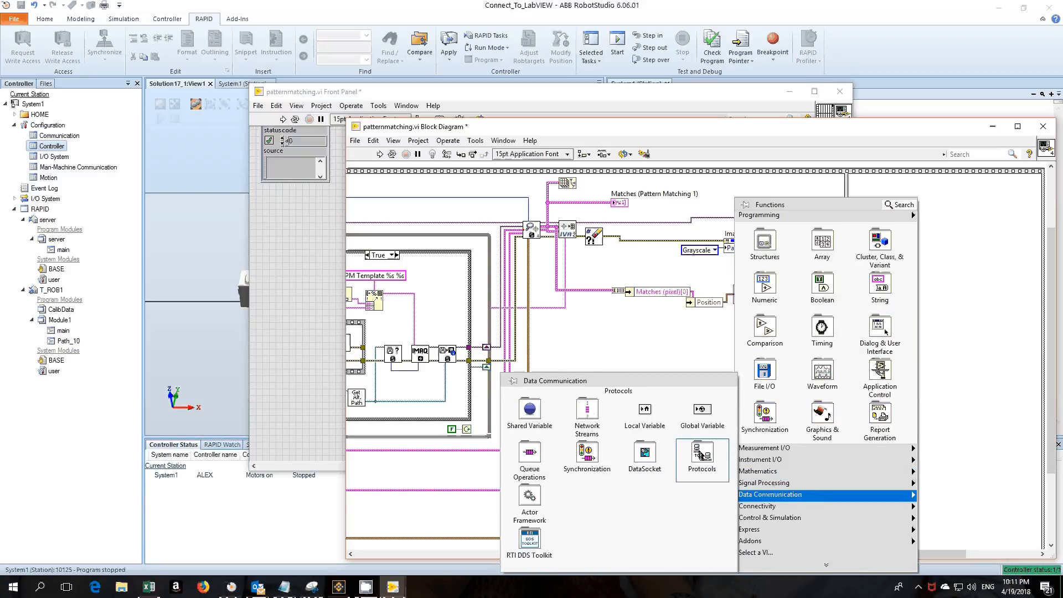
left_click(701, 460)
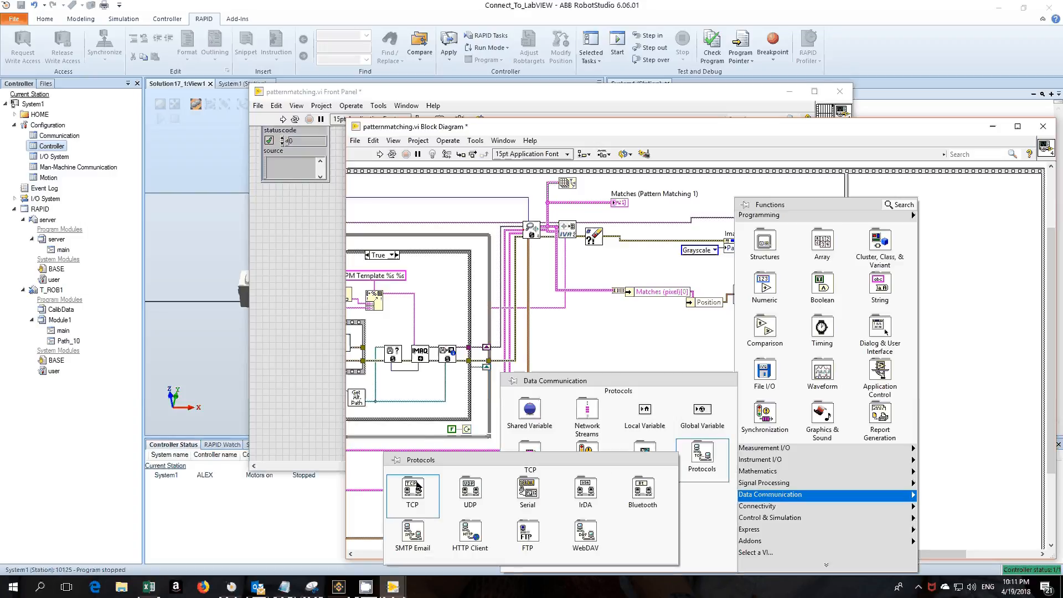
left_click(411, 488)
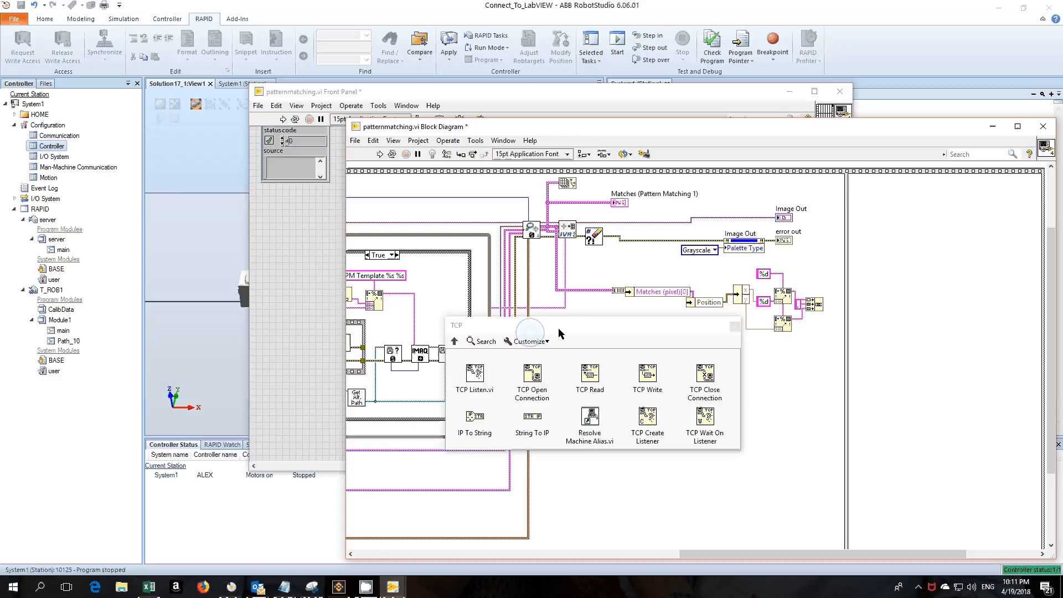
mouse_move(726, 348)
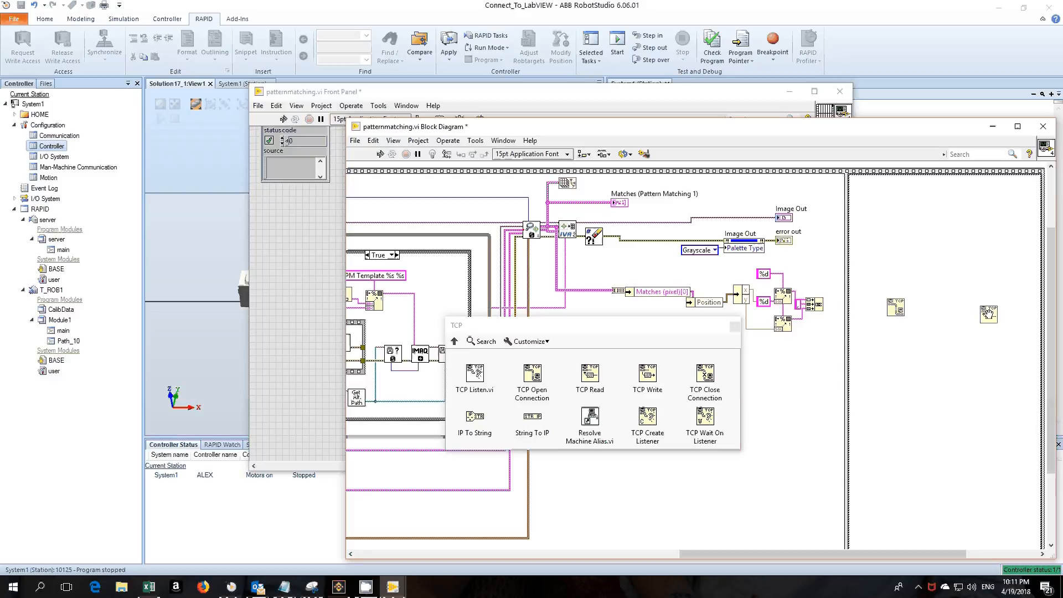
mouse_move(647, 377)
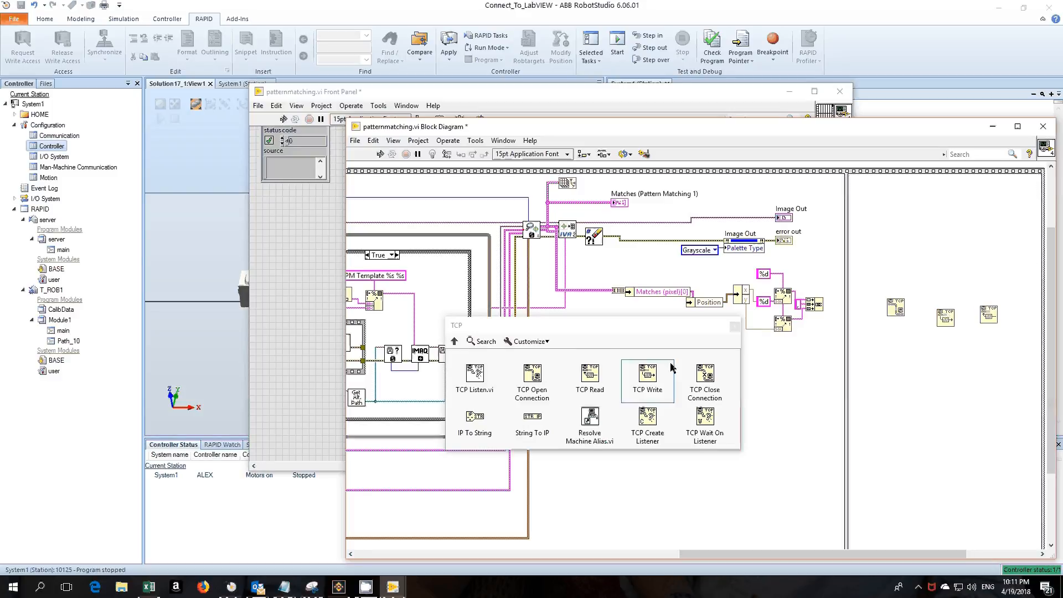
mouse_move(704, 381)
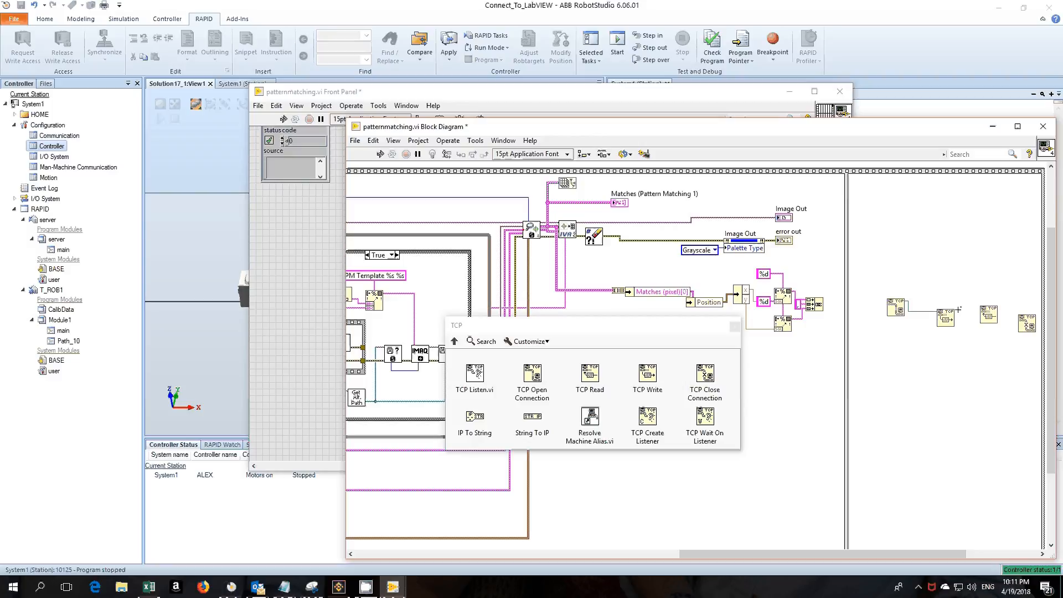
mouse_move(978, 316)
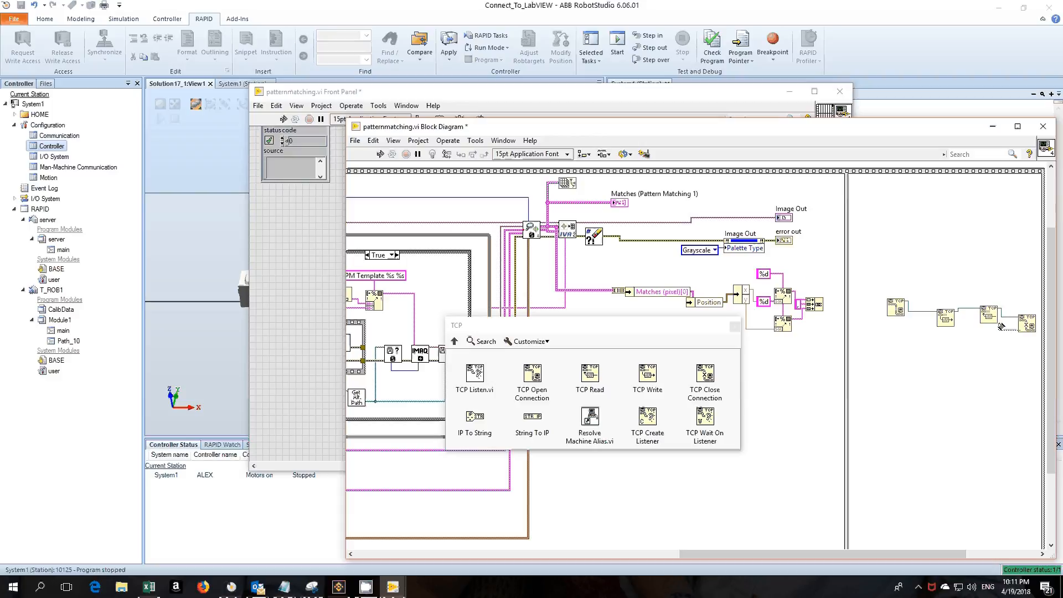
mouse_move(951, 314)
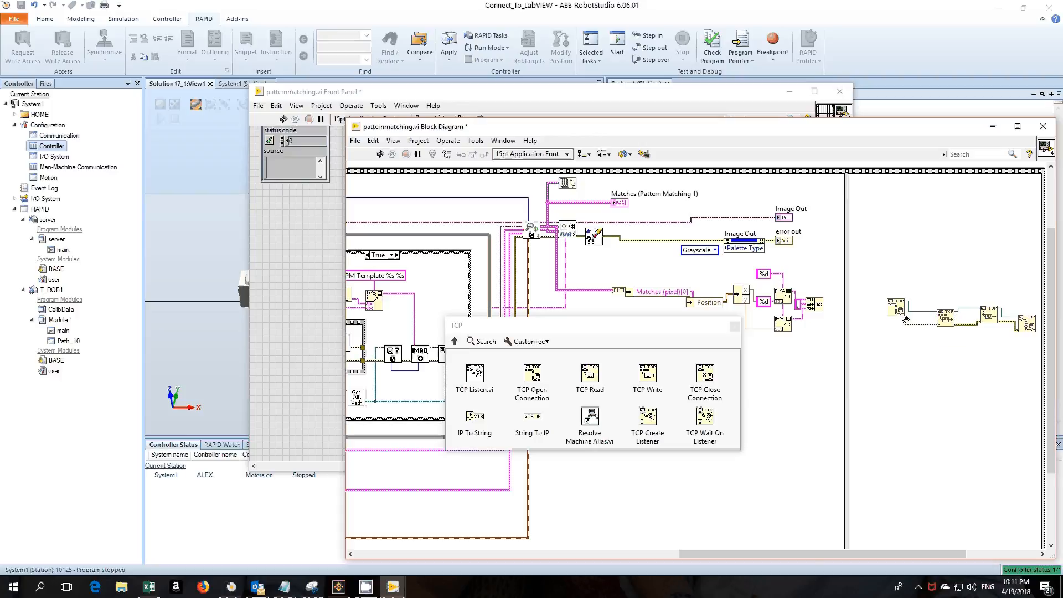
mouse_move(888, 308)
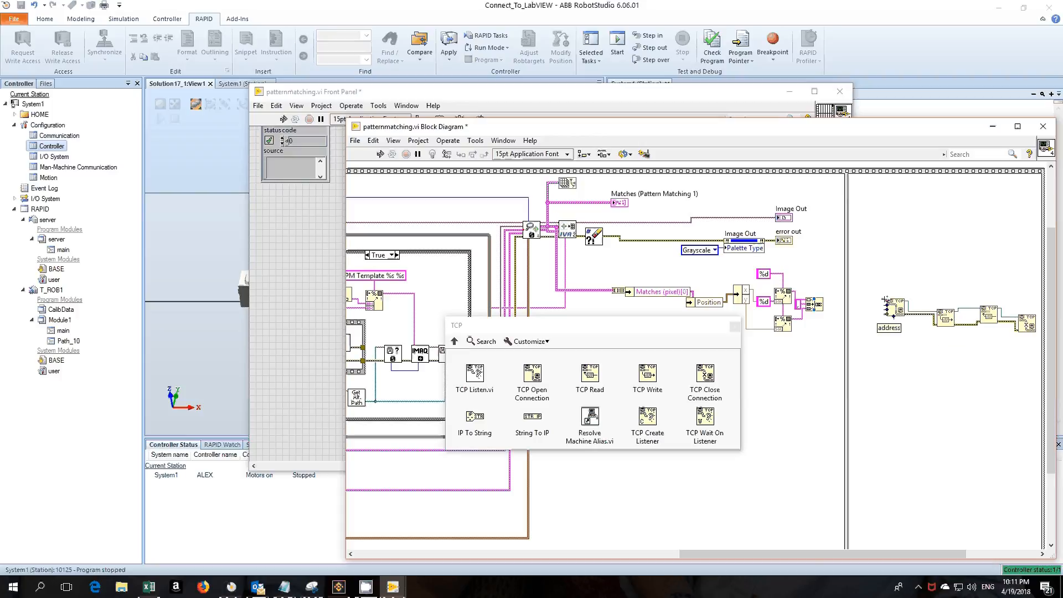
- Give TCP Open address constant 127.0.0.1 and port 5000, and wire the position string to TCP Write
right_click(888, 312)
type("127.0.0.1")
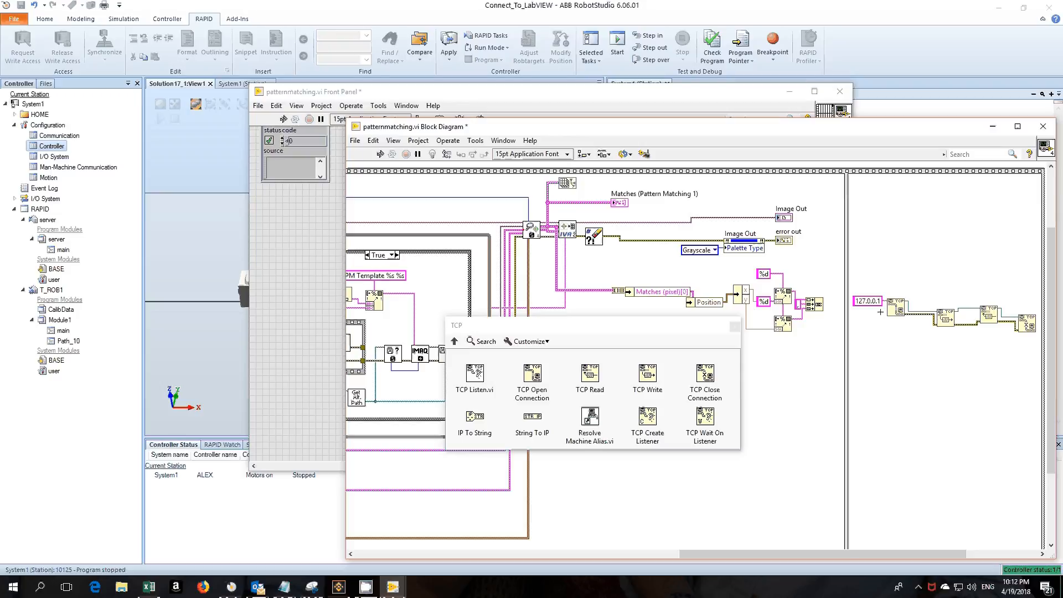
right_click(878, 311)
type("5000")
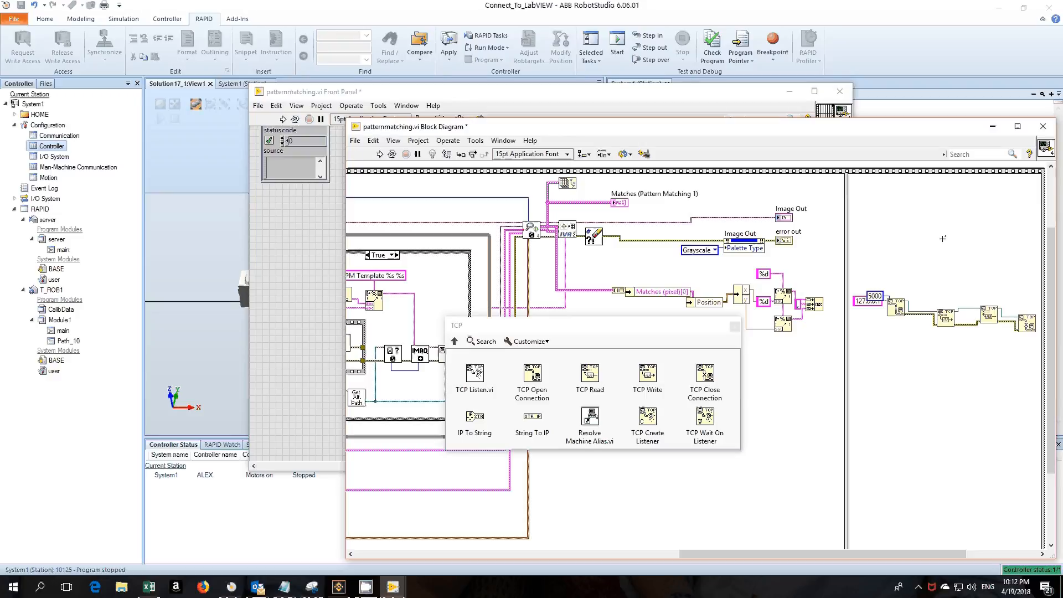
mouse_move(828, 304)
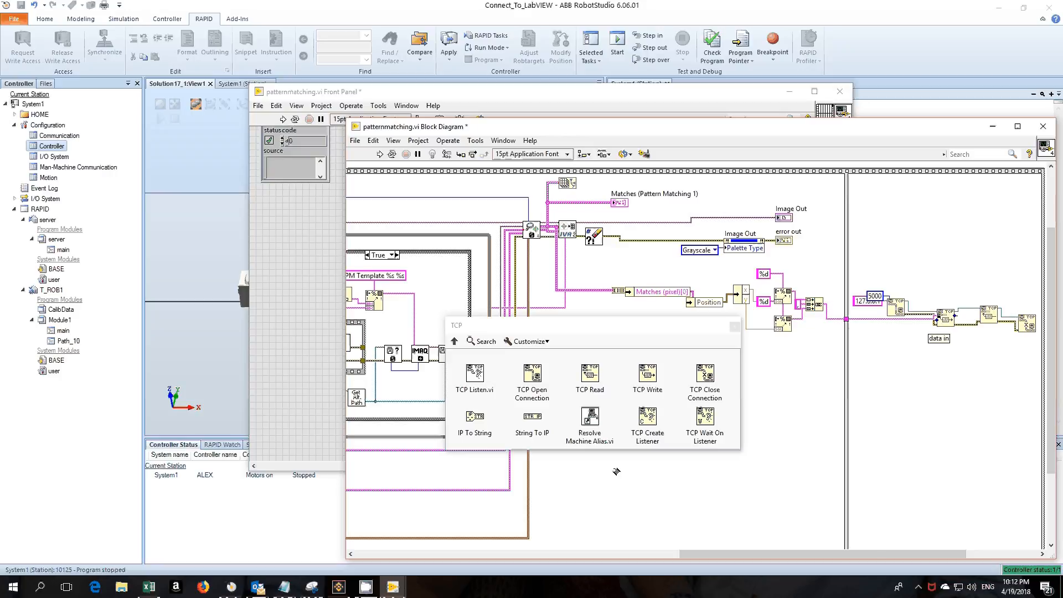
mouse_move(646, 375)
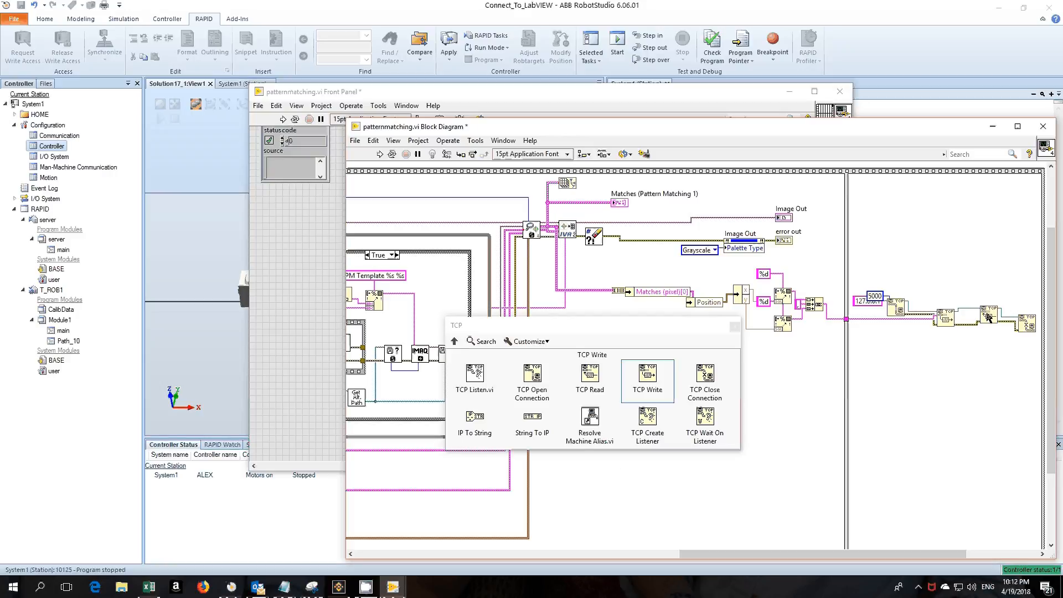
mouse_move(759, 311)
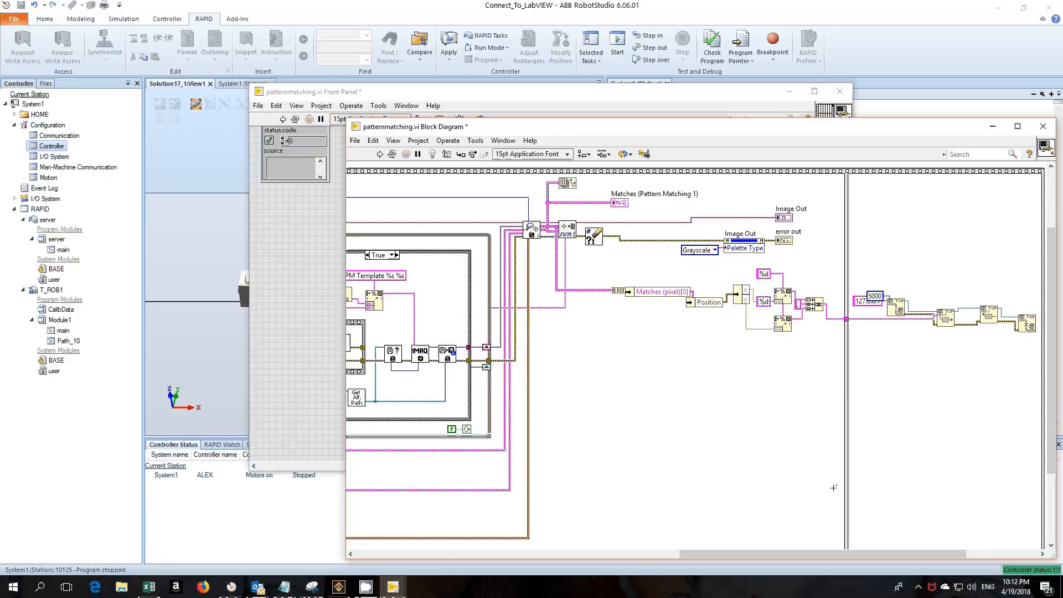
scroll("right", 3)
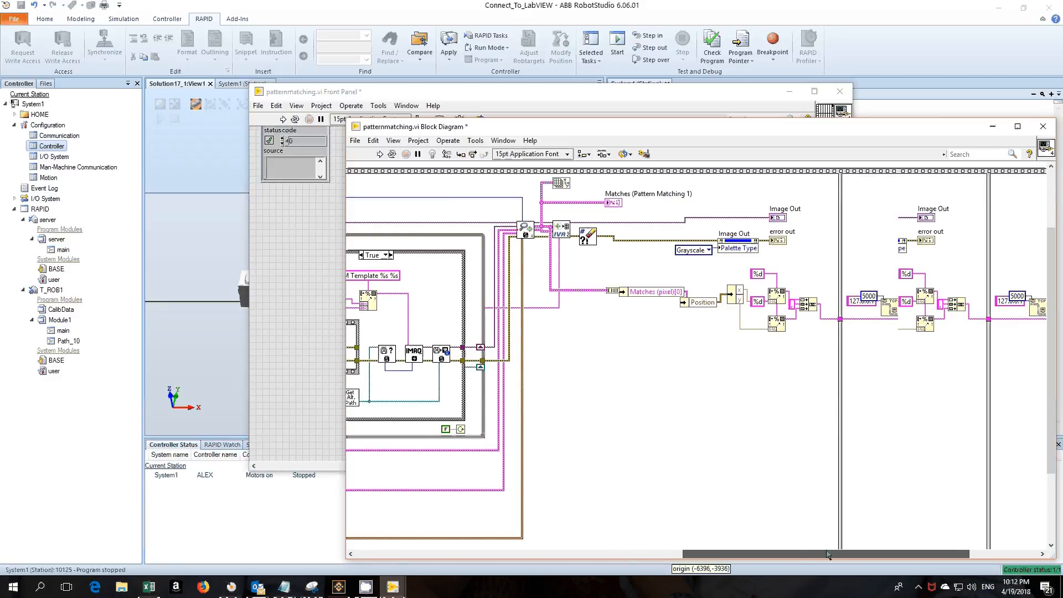